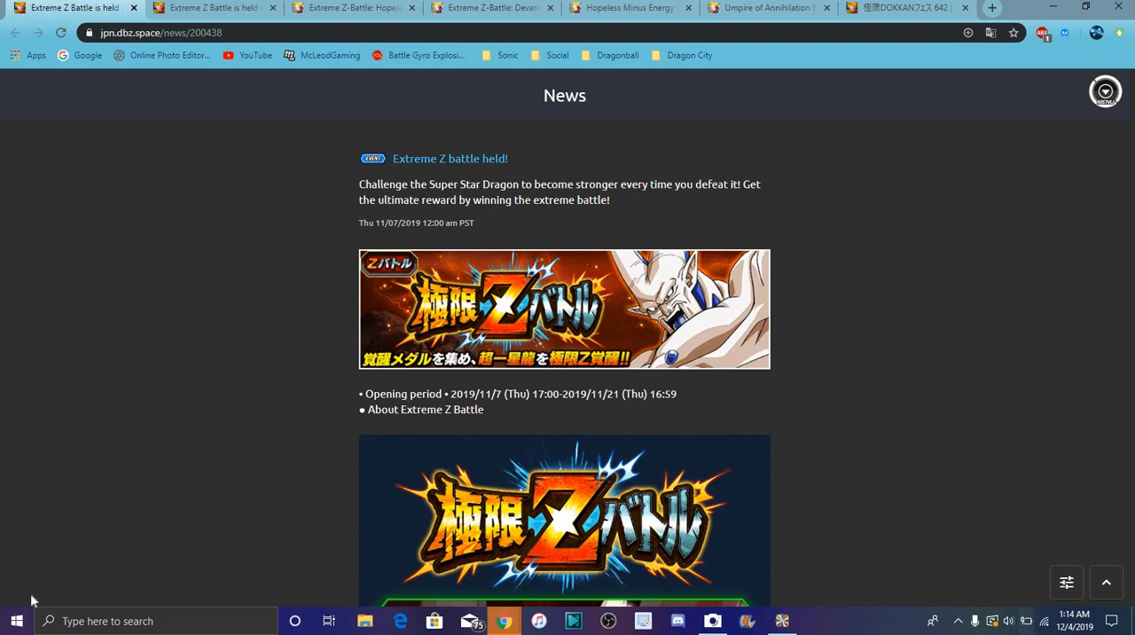
{"action": "mouse_move", "coordinate": [866, 213]}
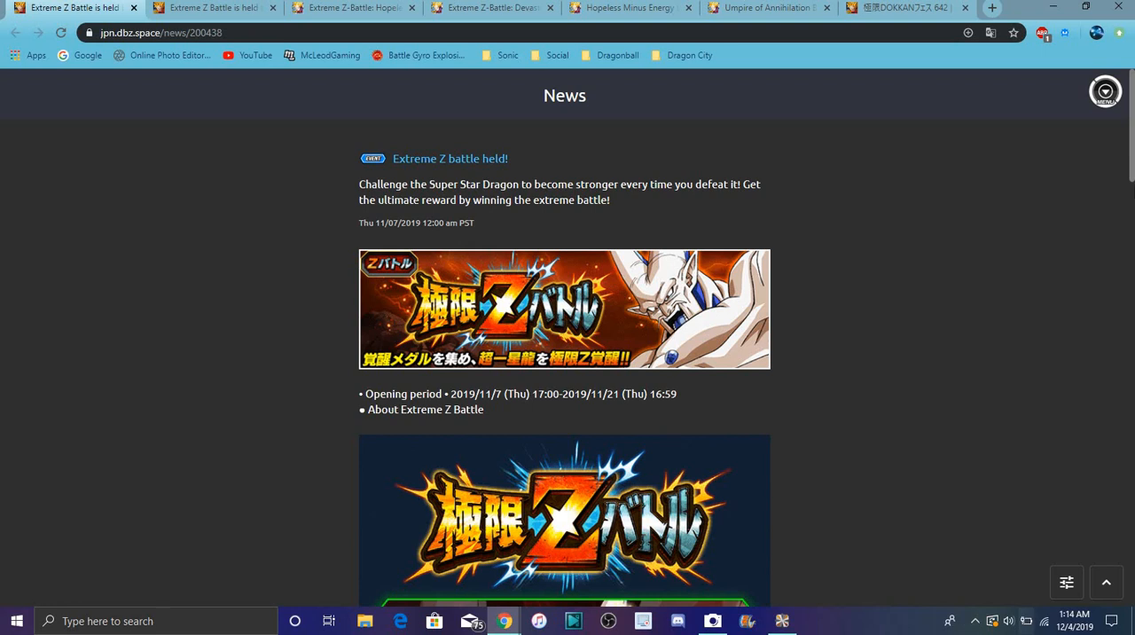
Step: Read through the Beerus Extreme Z battle article, then switch to the Omega Shenron event tab
{"action": "scroll", "scroll_direction": "down", "scroll_amount": 3}
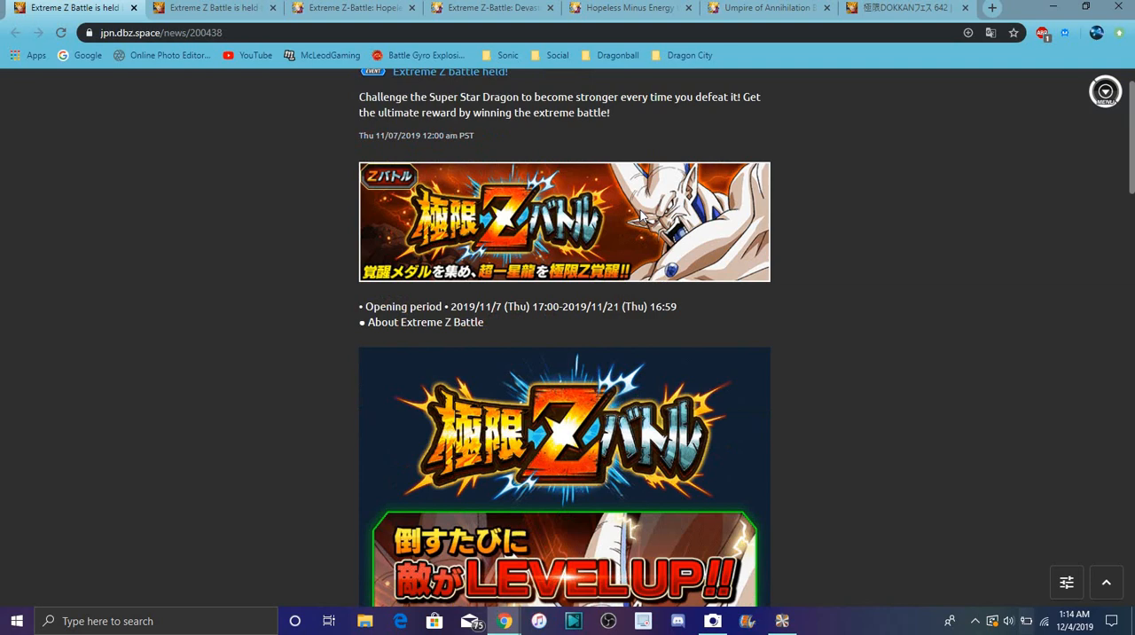
{"action": "scroll", "scroll_direction": "down", "scroll_amount": 3}
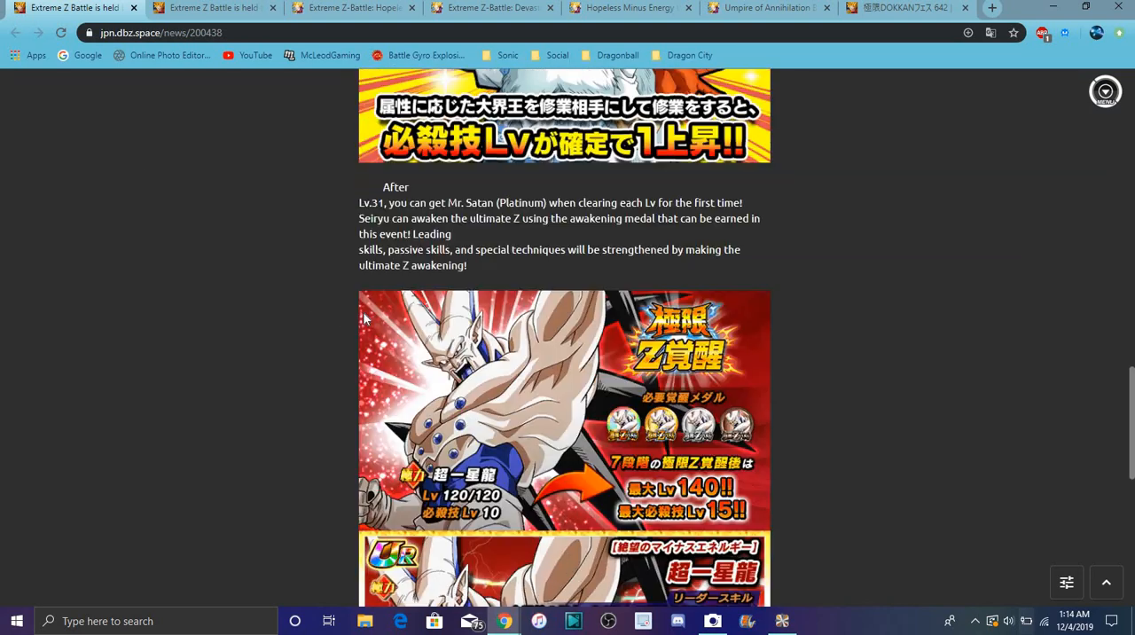
{"action": "scroll", "scroll_direction": "down", "scroll_amount": 3}
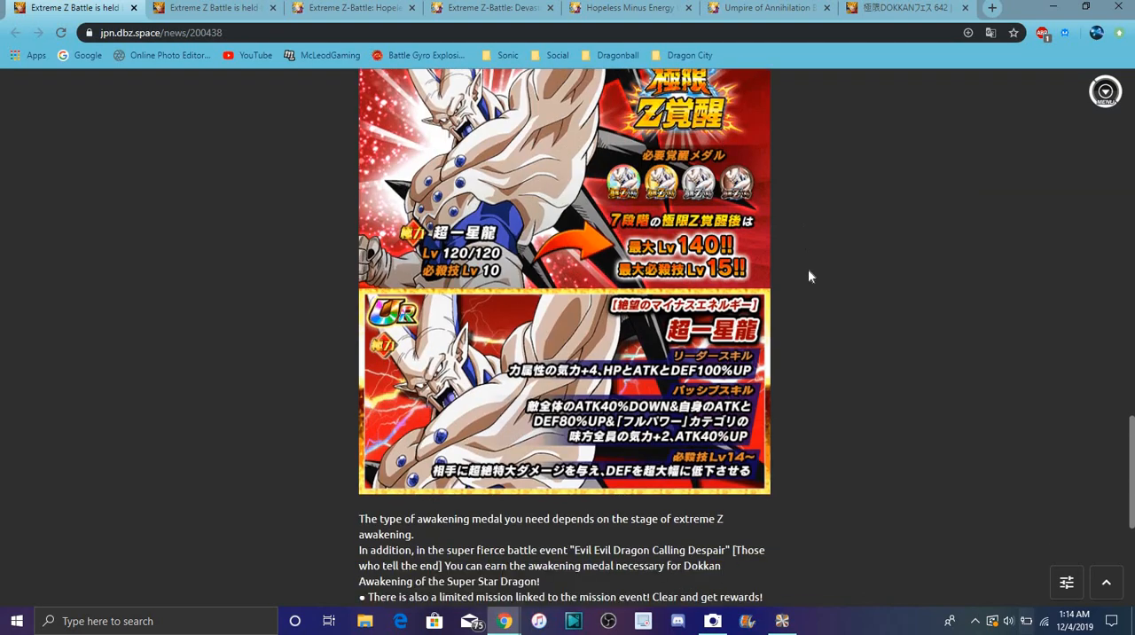
{"action": "scroll", "scroll_direction": "down", "scroll_amount": 3}
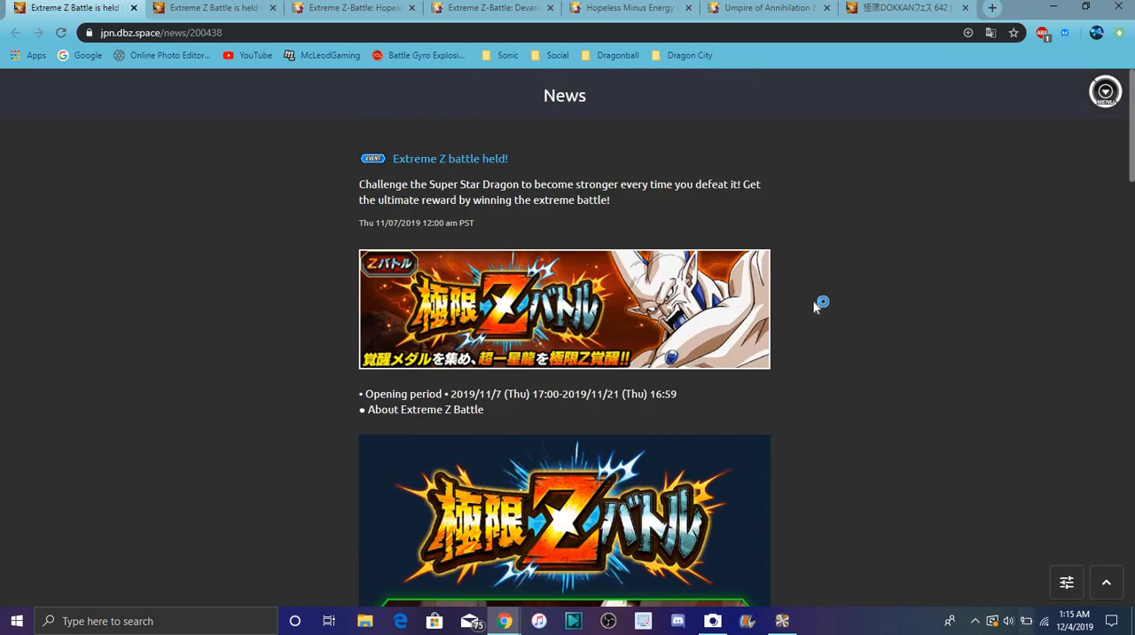
{"action": "scroll", "scroll_direction": "down", "scroll_amount": 3}
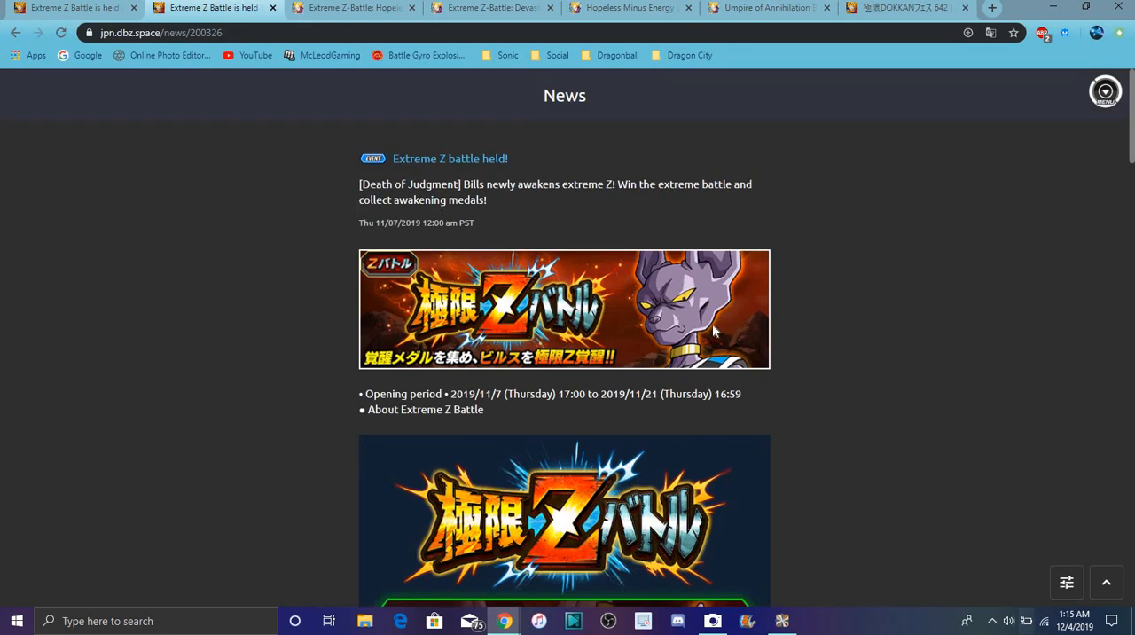
{"action": "scroll", "scroll_direction": "down", "scroll_amount": 3}
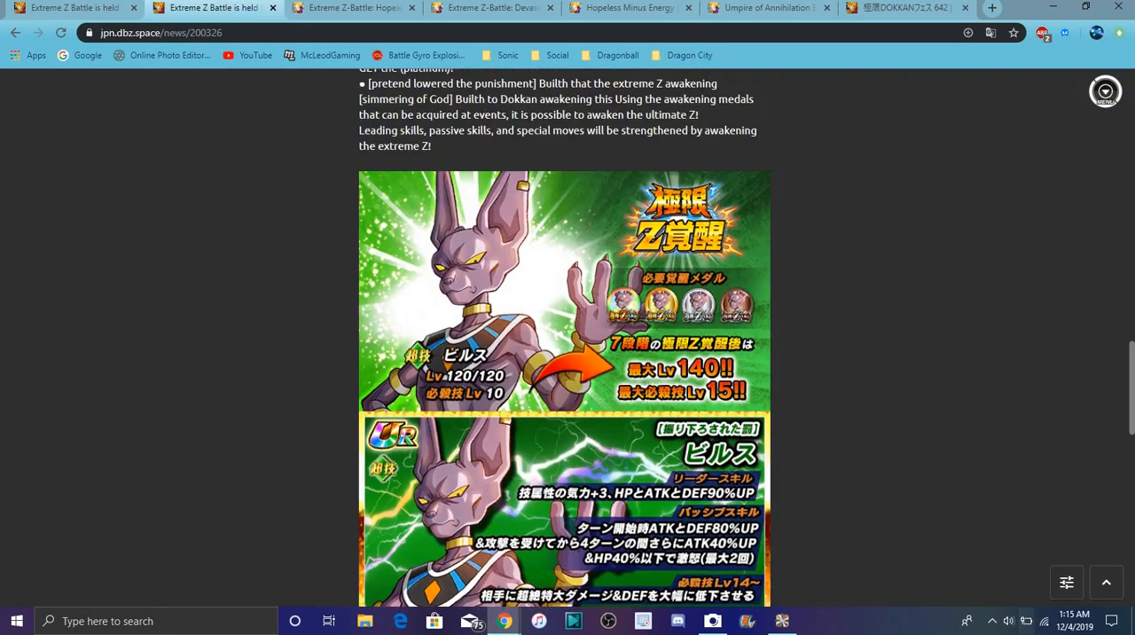
{"action": "scroll", "scroll_direction": "down", "scroll_amount": 3}
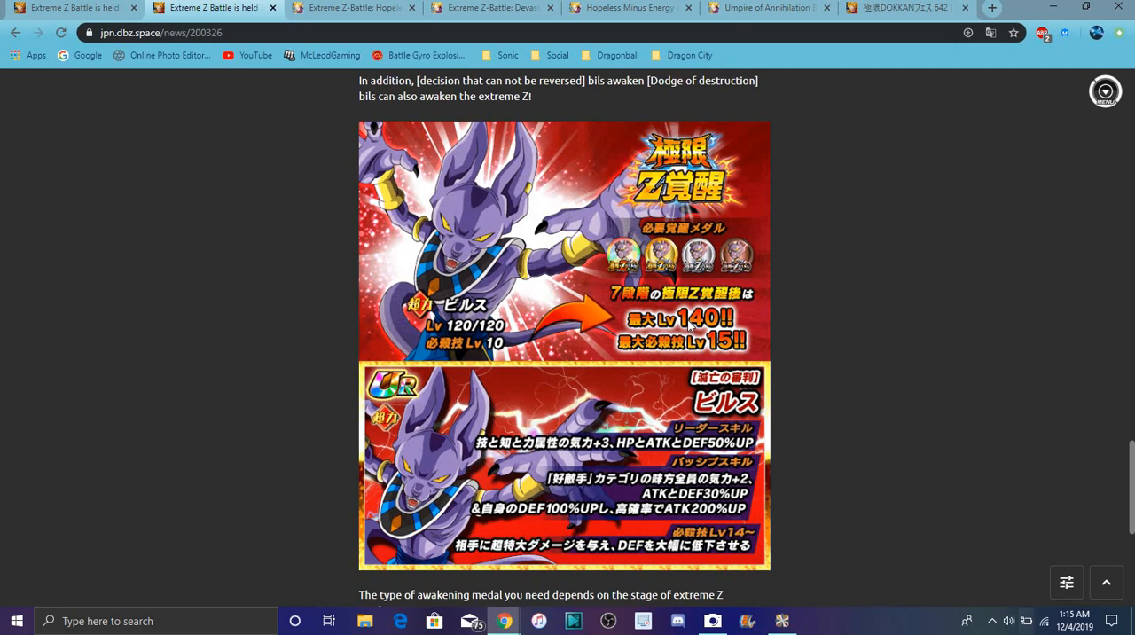
{"action": "scroll", "scroll_direction": "down", "scroll_amount": 3}
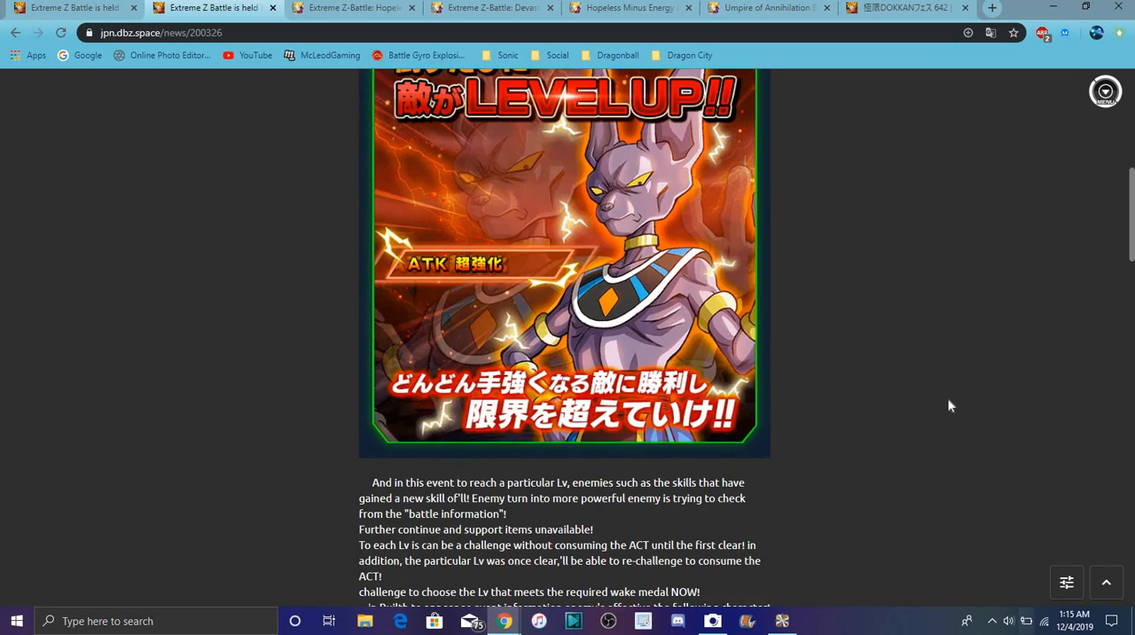
{"action": "scroll", "scroll_direction": "up", "scroll_amount": 3}
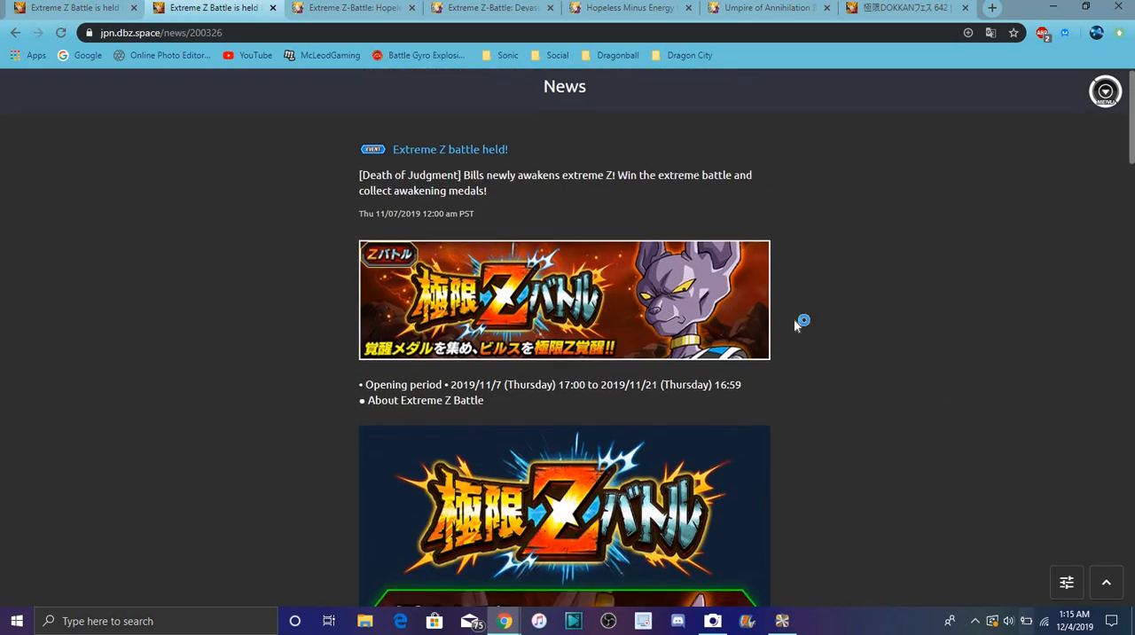
{"action": "left_click", "coordinate": [345, 8]}
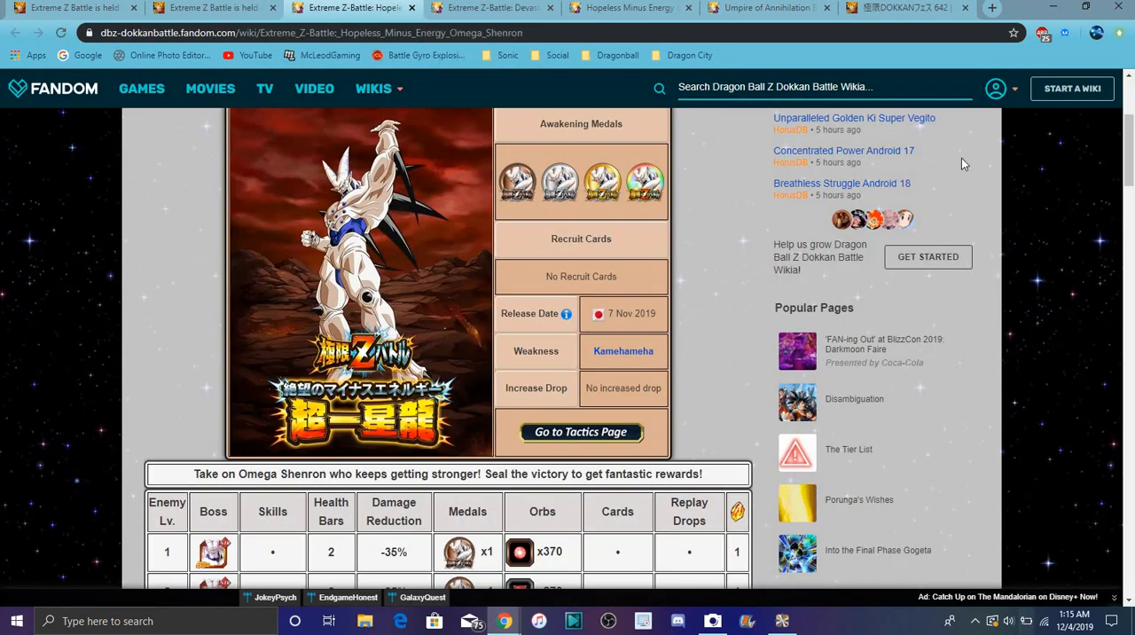
{"action": "scroll", "scroll_direction": "down", "scroll_amount": 3}
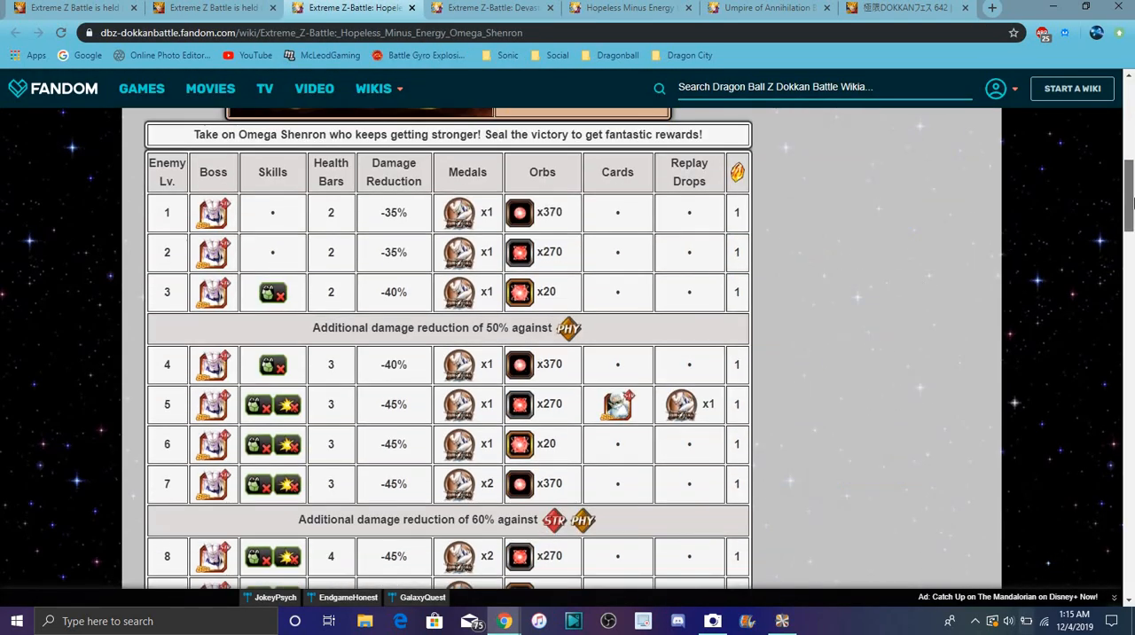
{"action": "scroll", "scroll_direction": "down", "scroll_amount": 3}
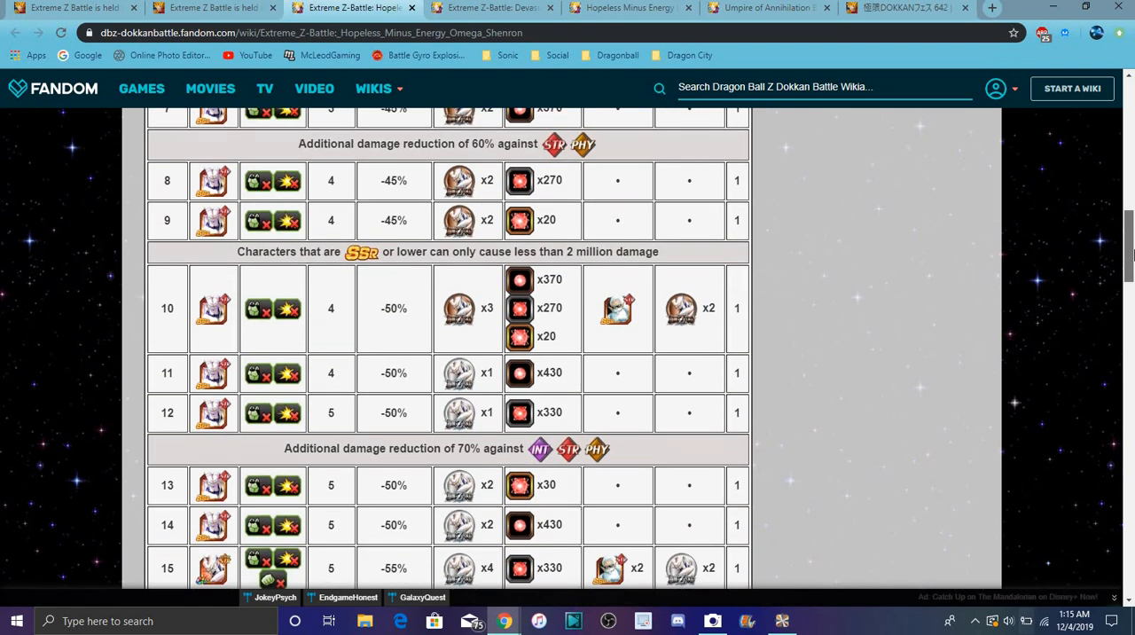
{"action": "scroll", "scroll_direction": "down", "scroll_amount": 3}
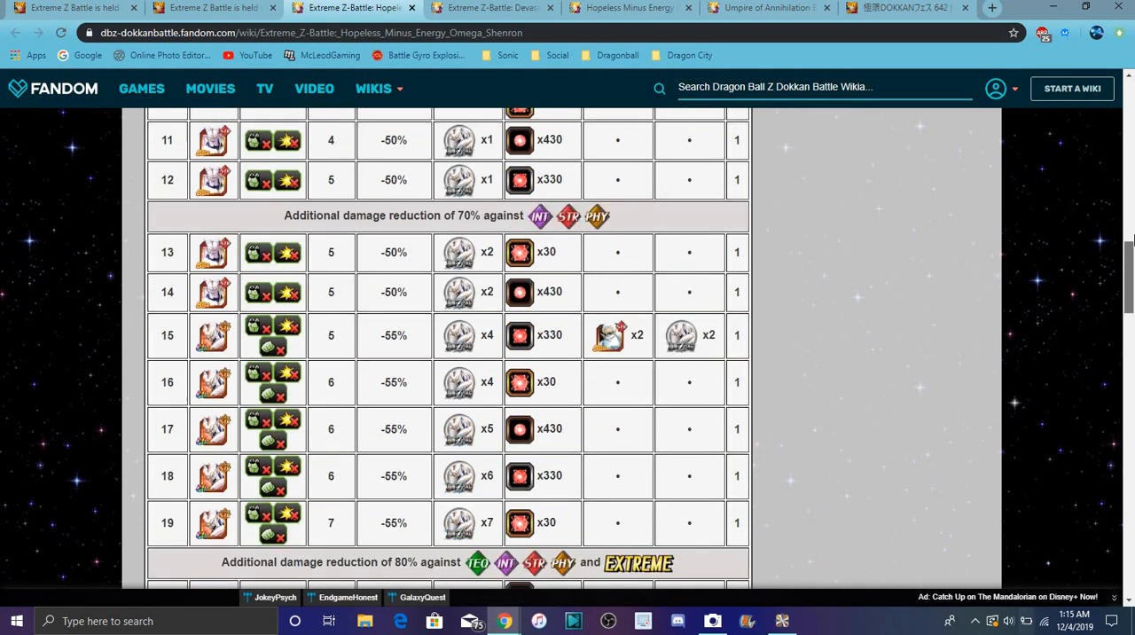
{"action": "scroll", "scroll_direction": "up", "scroll_amount": 3}
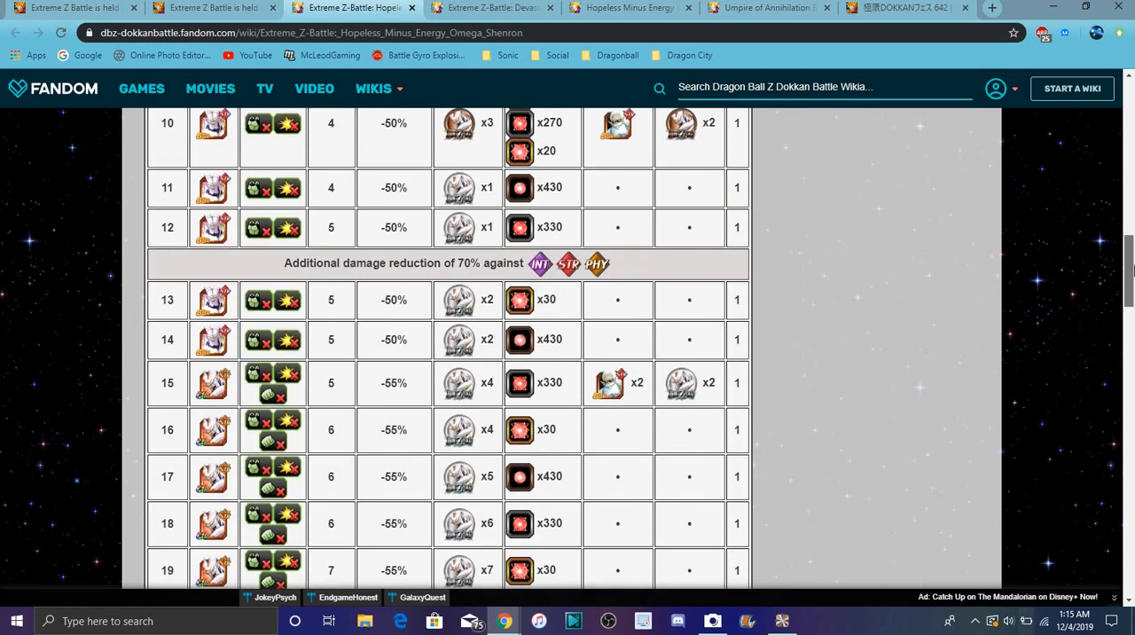
{"action": "scroll", "scroll_direction": "down", "scroll_amount": 3}
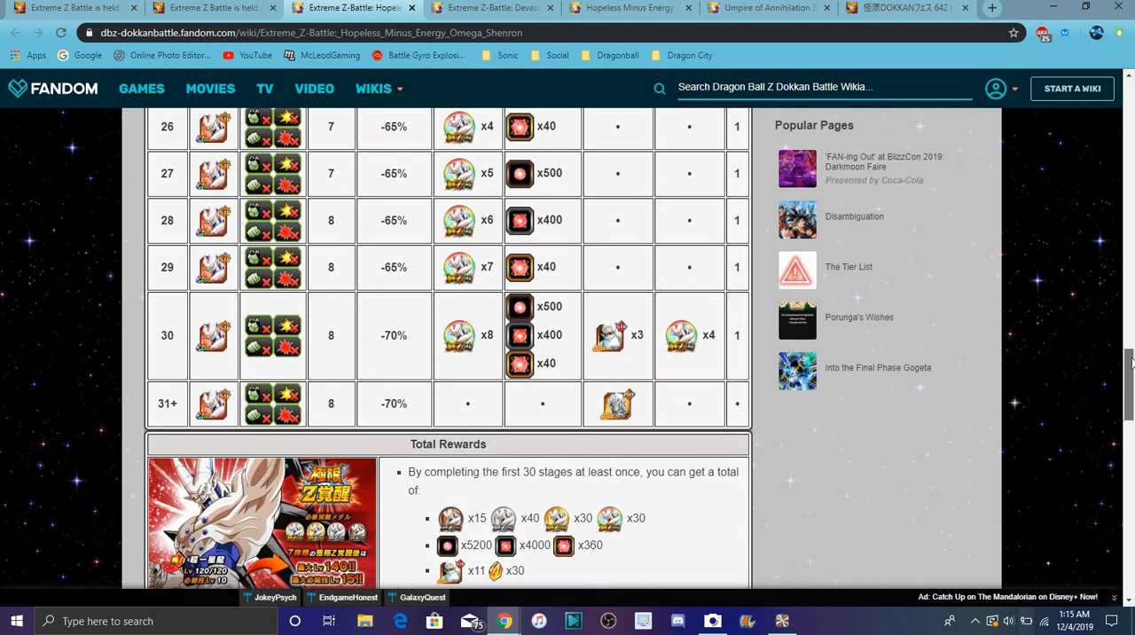
{"action": "scroll", "scroll_direction": "down", "scroll_amount": 3}
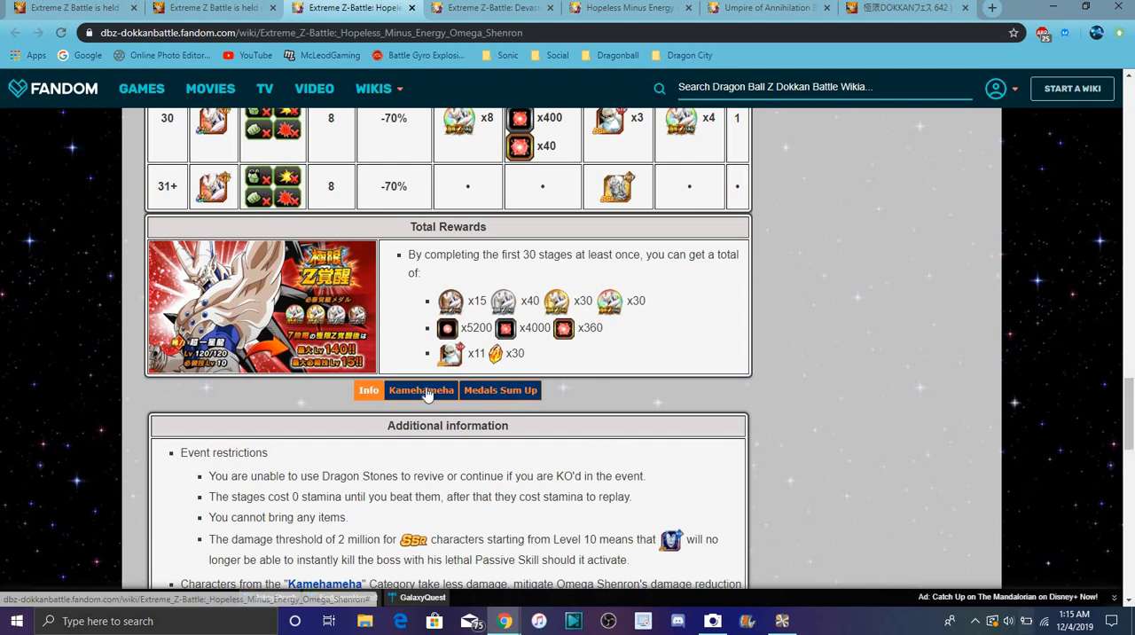
Step: Check the Medals Sum Up totals, then return to the Kamehameha category character grid
{"action": "left_click", "coordinate": [420, 390]}
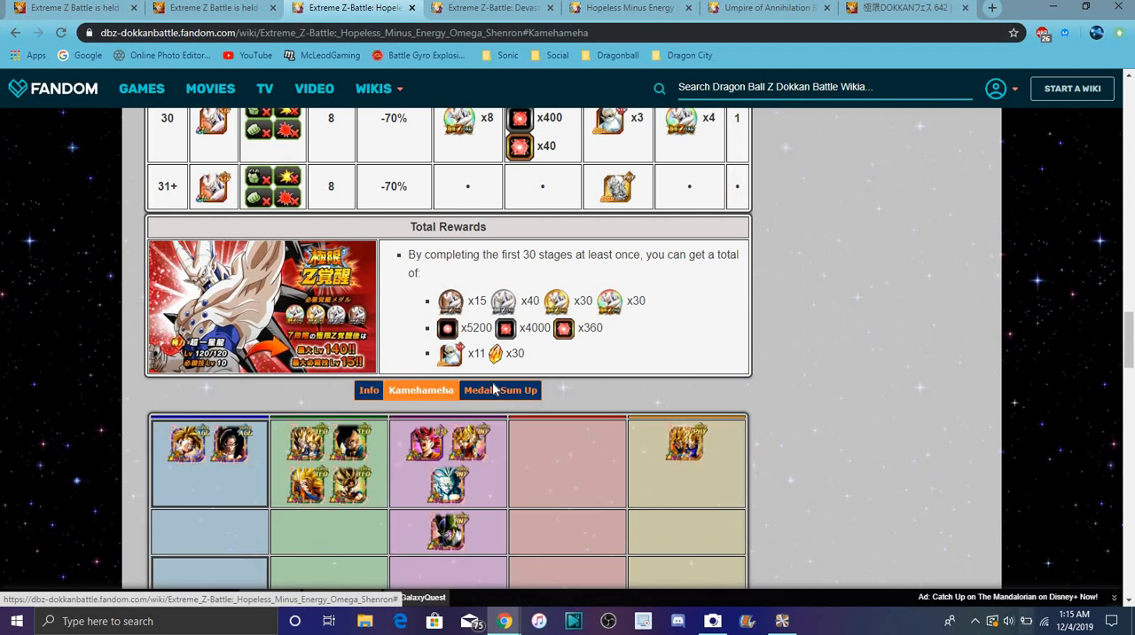
{"action": "left_click", "coordinate": [500, 390]}
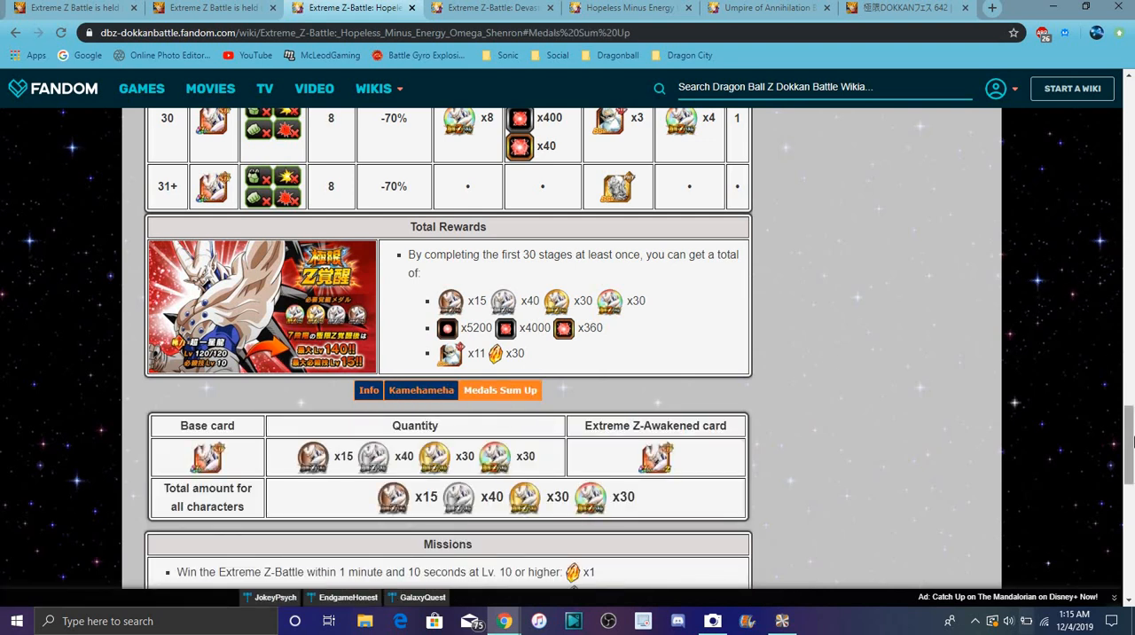
{"action": "scroll", "scroll_direction": "down", "scroll_amount": 3}
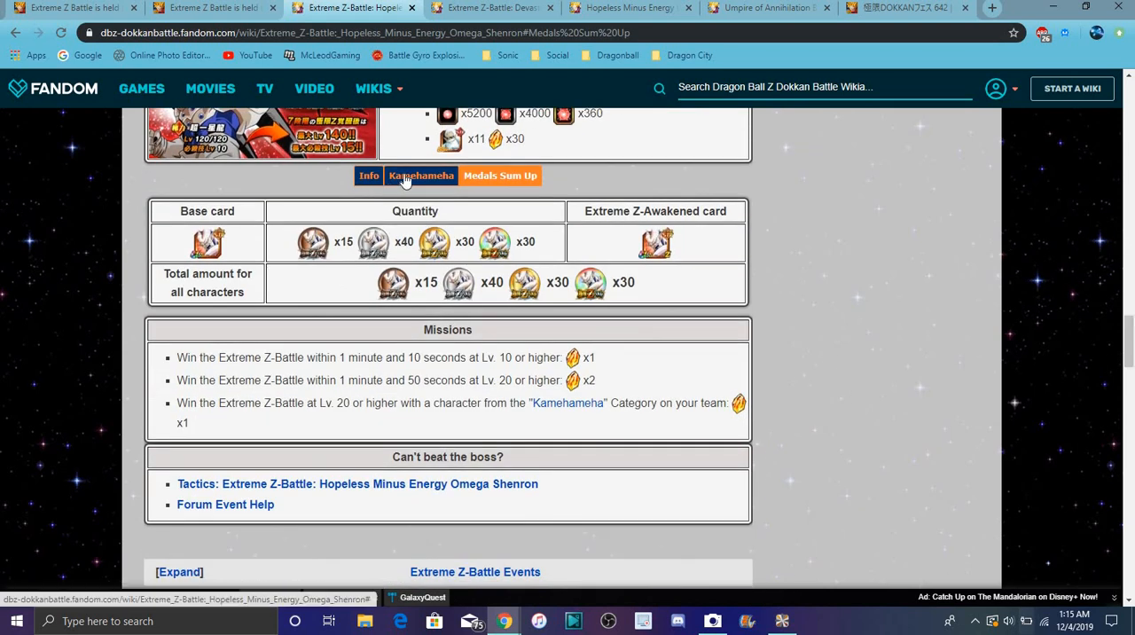
{"action": "left_click", "coordinate": [422, 175]}
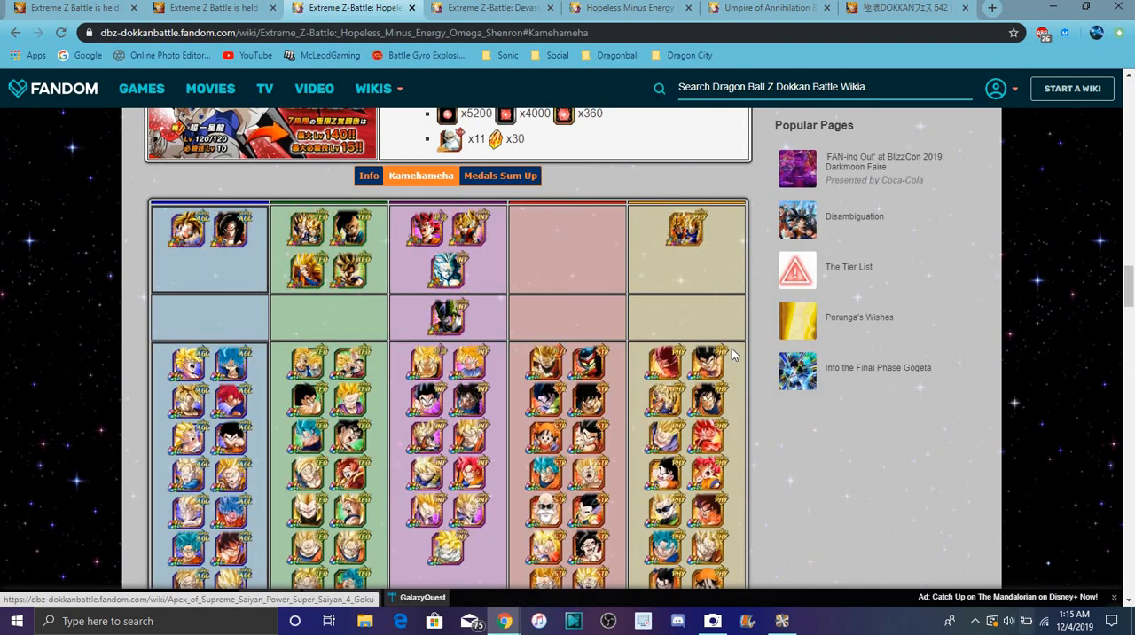
{"action": "scroll", "scroll_direction": "down", "scroll_amount": 3}
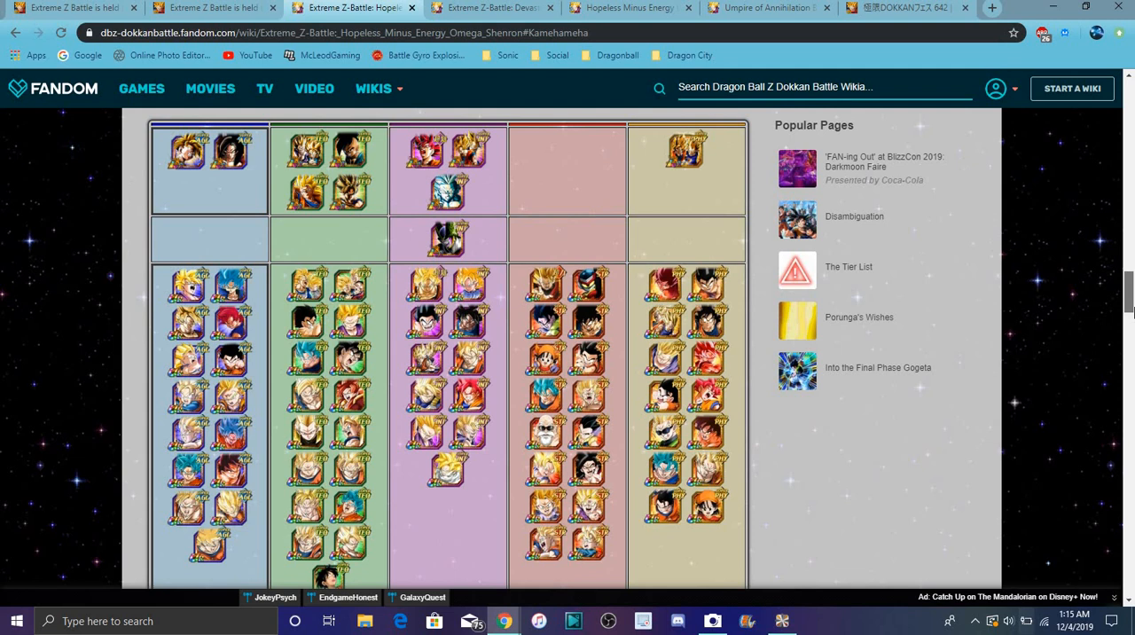
{"action": "scroll", "scroll_direction": "down", "scroll_amount": 3}
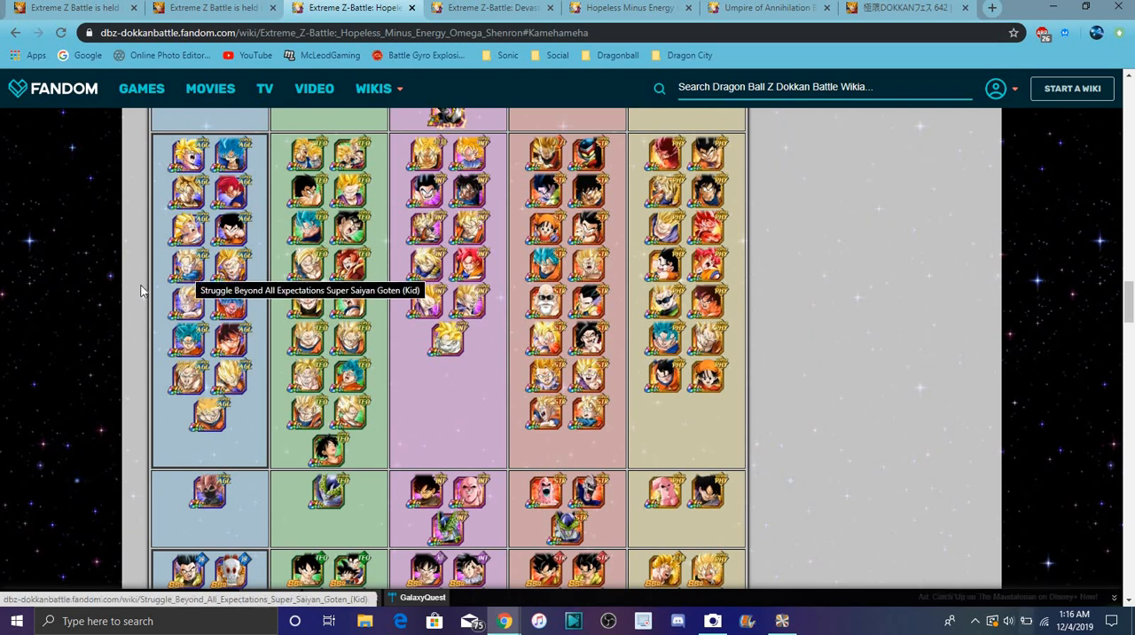
{"action": "mouse_move", "coordinate": [189, 273]}
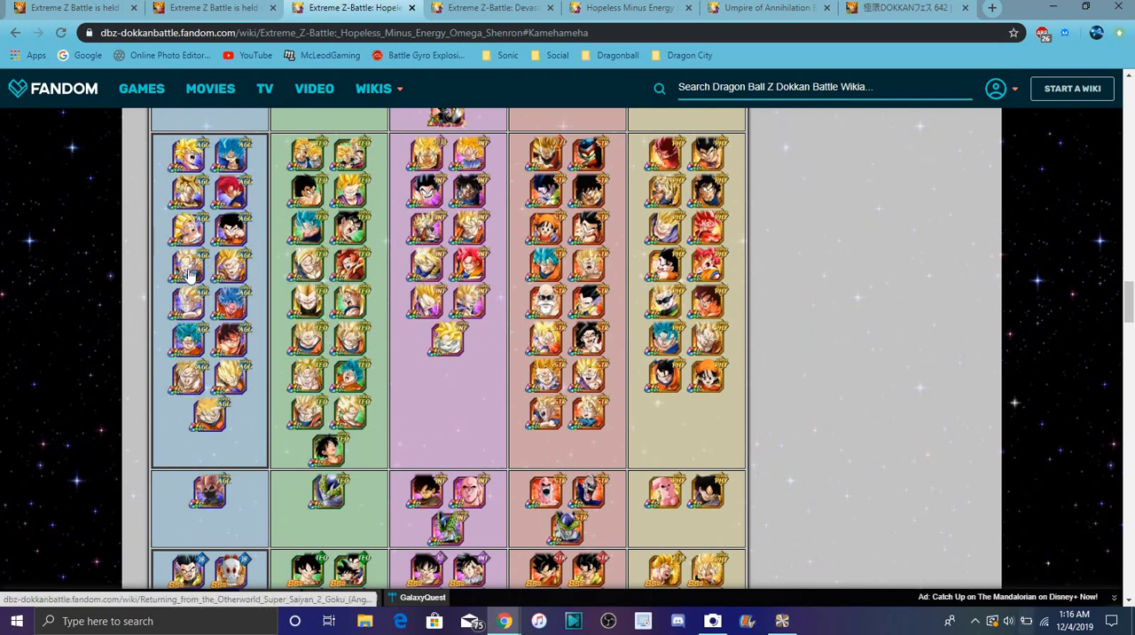
{"action": "mouse_move", "coordinate": [795, 288]}
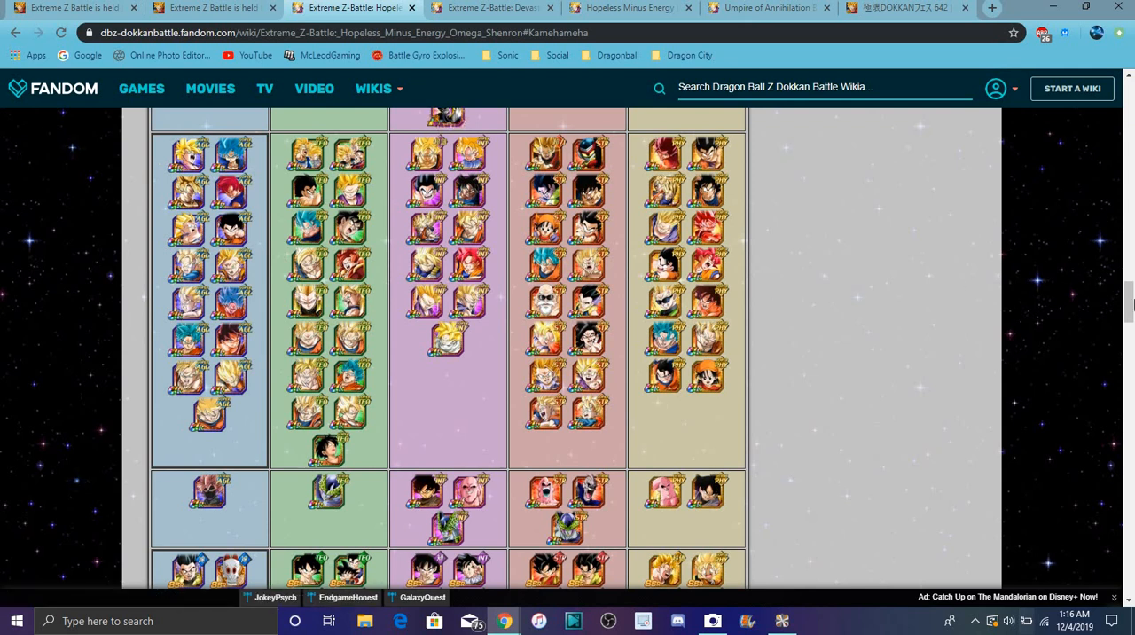
{"action": "scroll", "scroll_direction": "down", "scroll_amount": 3}
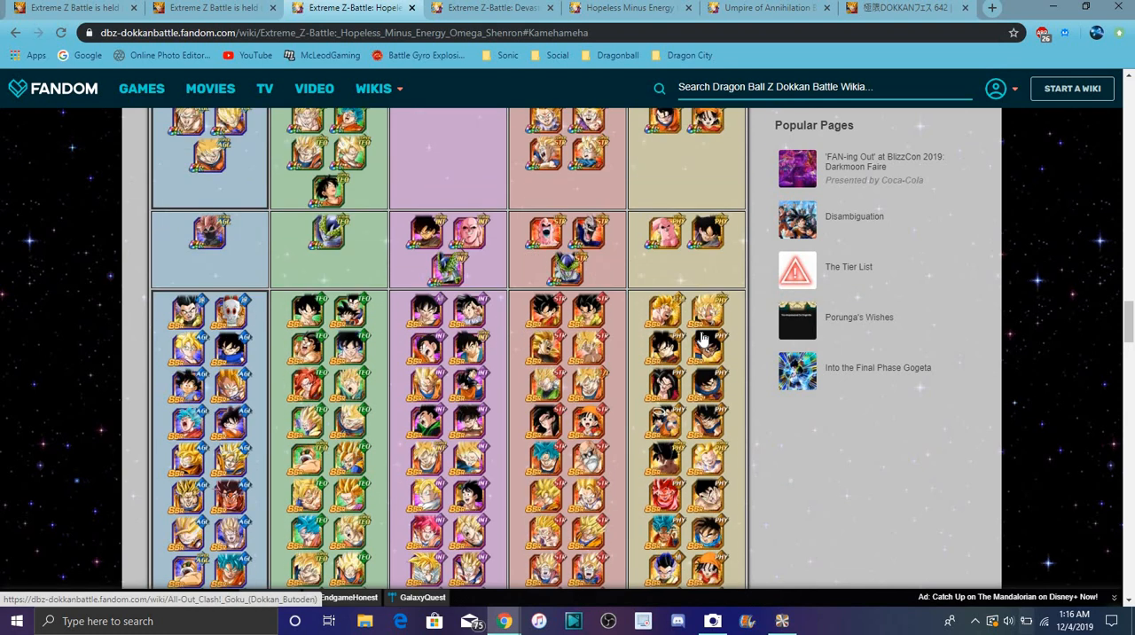
{"action": "scroll", "scroll_direction": "down", "scroll_amount": 3}
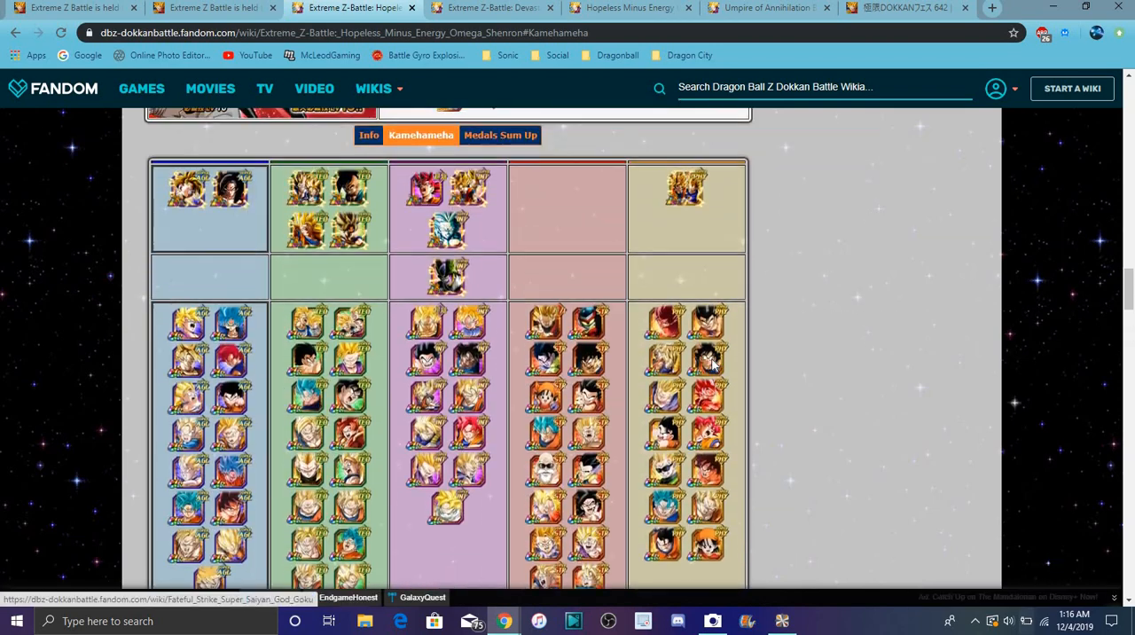
{"action": "scroll", "scroll_direction": "down", "scroll_amount": 3}
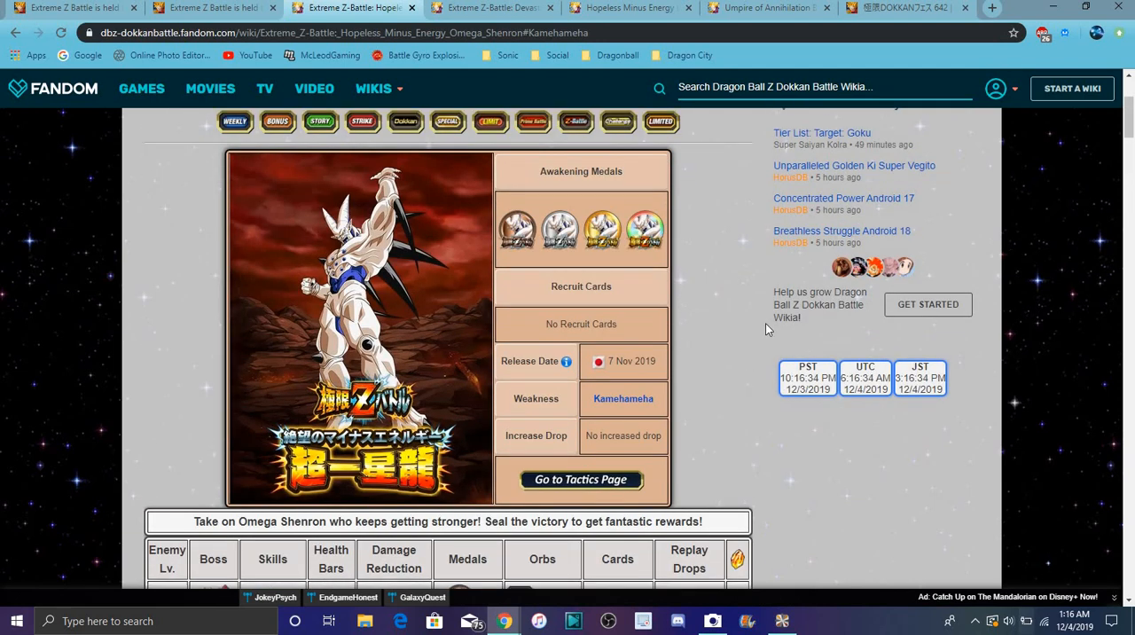
Step: Scroll the Beerus Extreme Z-Battle page past the stage table to the Realm of Gods grid
{"action": "scroll", "scroll_direction": "down", "scroll_amount": 3}
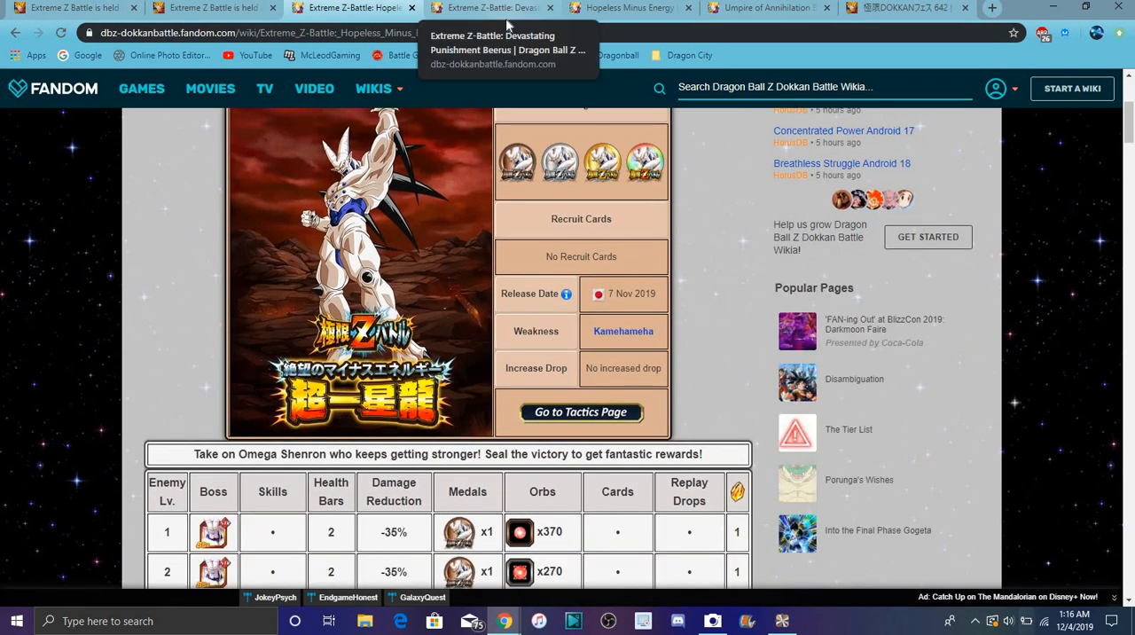
{"action": "left_click", "coordinate": [488, 8]}
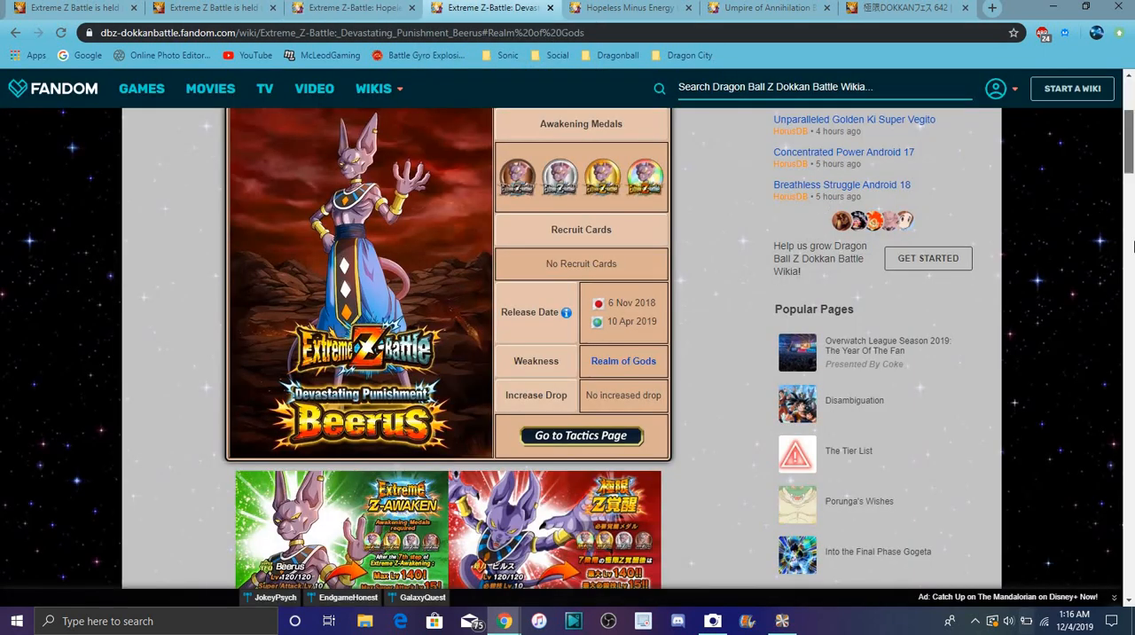
{"action": "scroll", "scroll_direction": "down", "scroll_amount": 3}
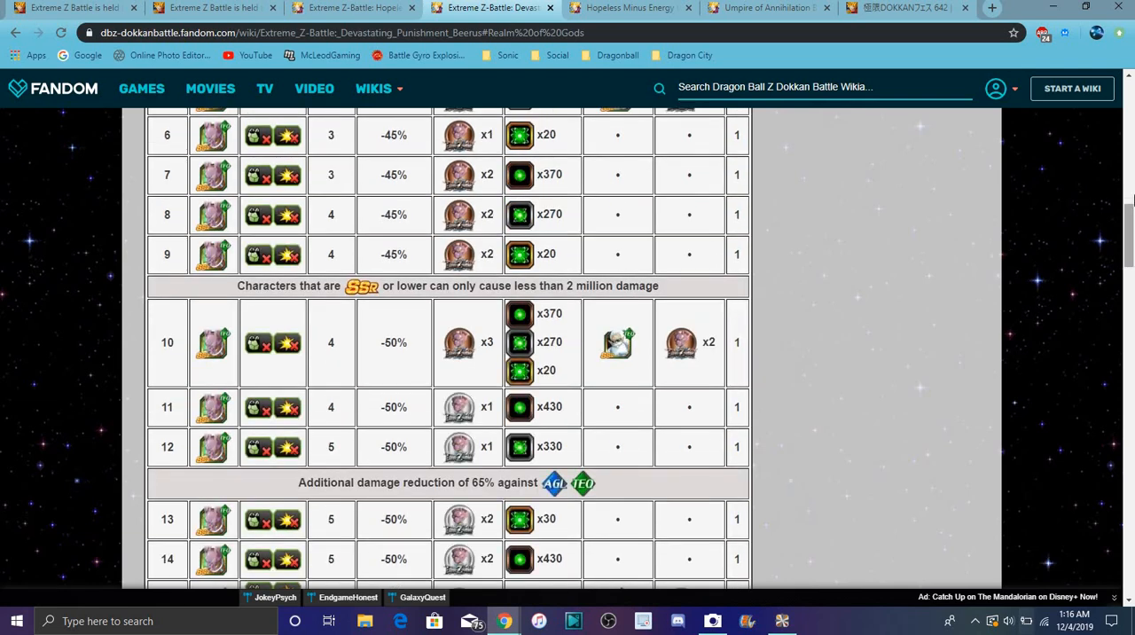
{"action": "scroll", "scroll_direction": "down", "scroll_amount": 3}
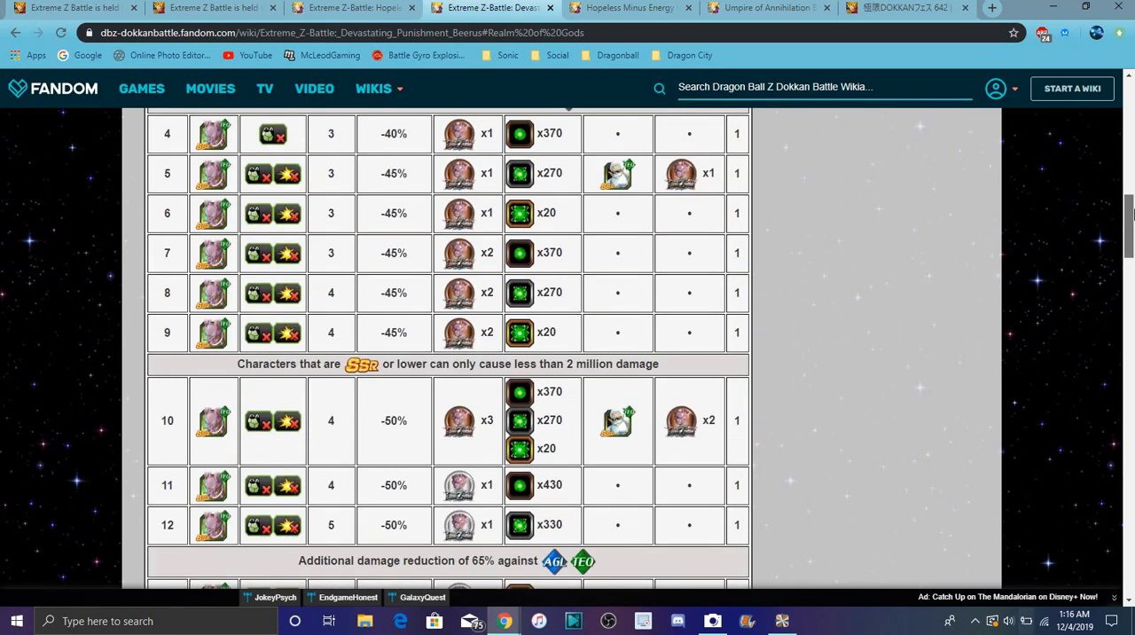
{"action": "scroll", "scroll_direction": "down", "scroll_amount": 3}
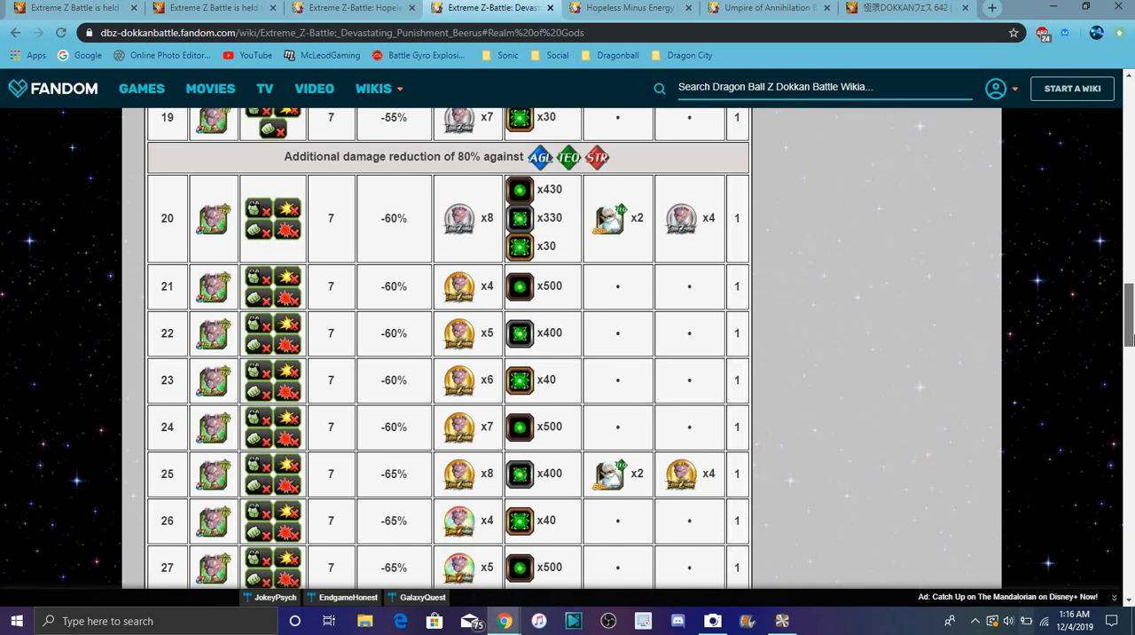
{"action": "scroll", "scroll_direction": "down", "scroll_amount": 3}
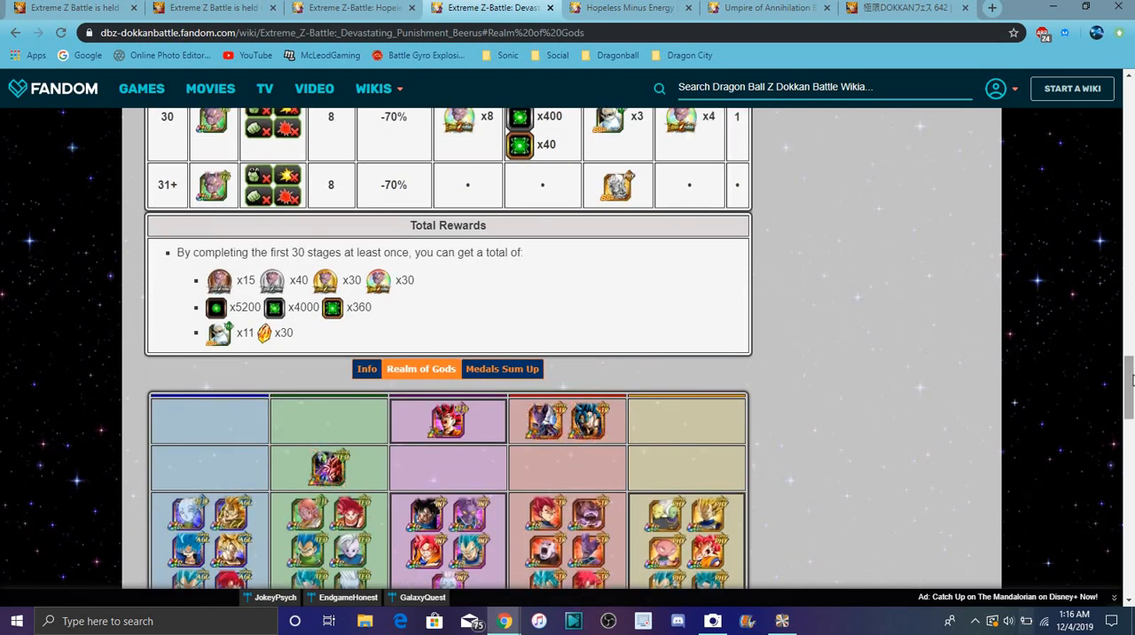
{"action": "scroll", "scroll_direction": "down", "scroll_amount": 3}
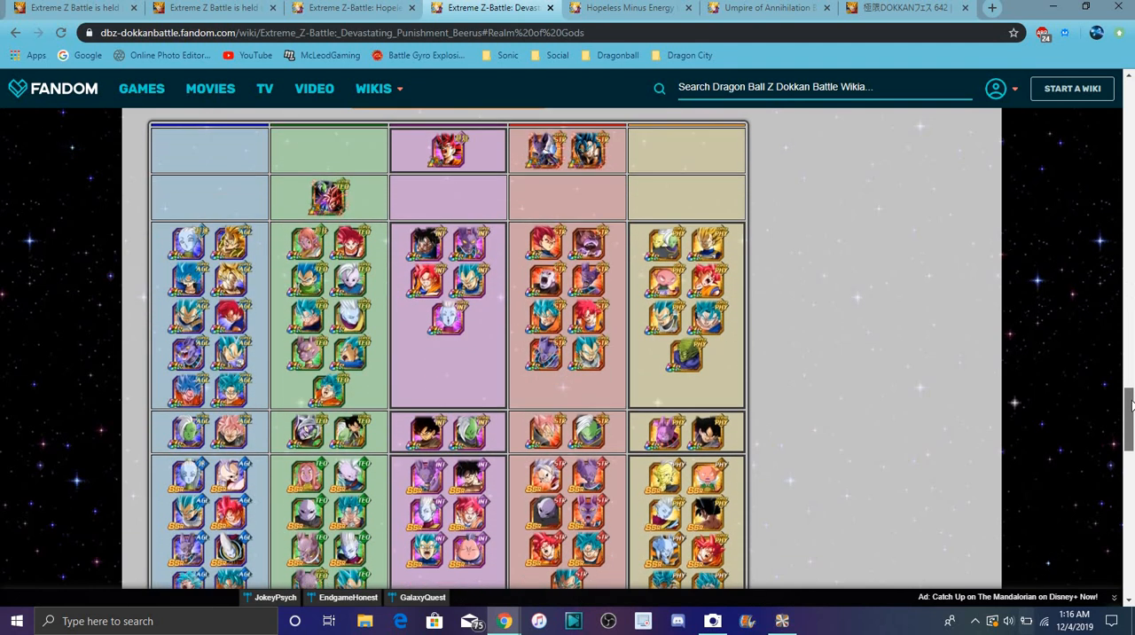
{"action": "scroll", "scroll_direction": "down", "scroll_amount": 3}
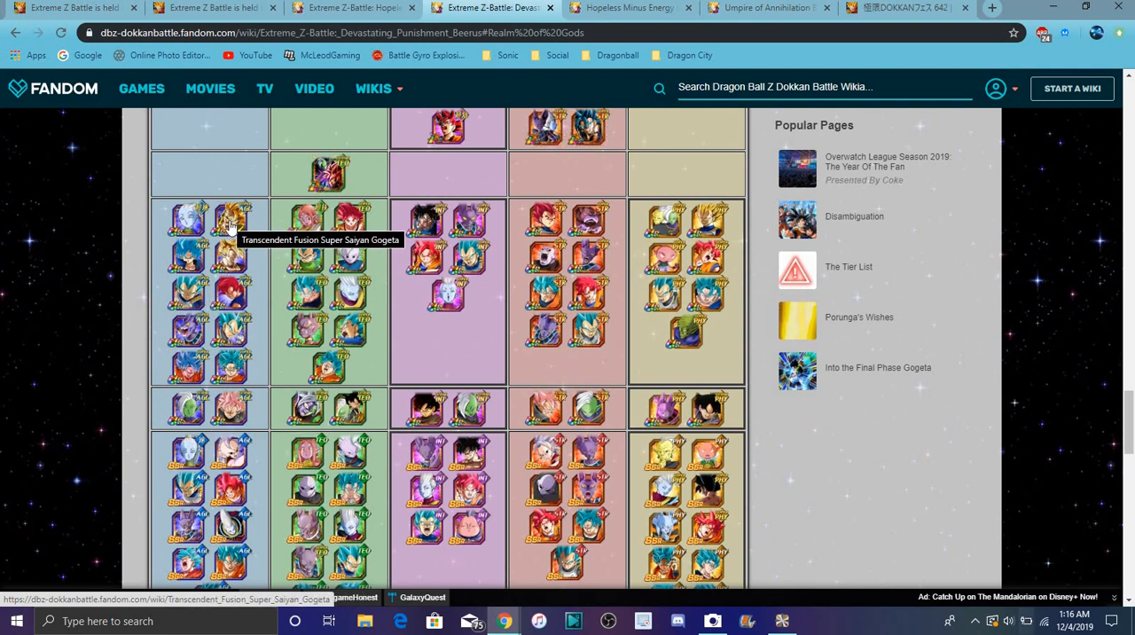
{"action": "mouse_move", "coordinate": [229, 264]}
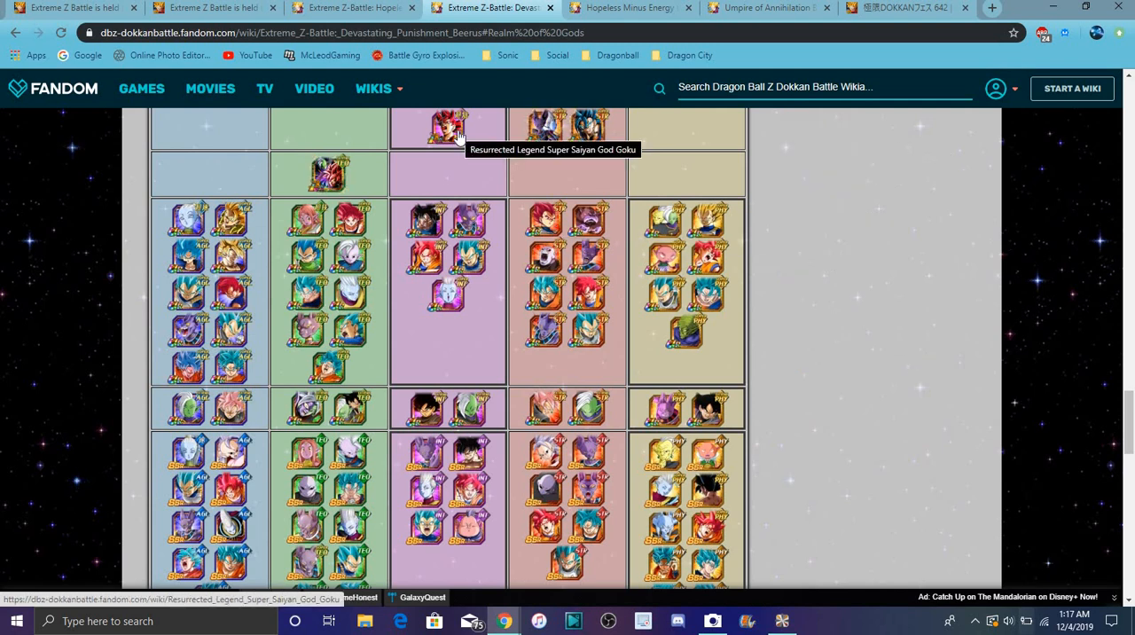
{"action": "mouse_move", "coordinate": [452, 259]}
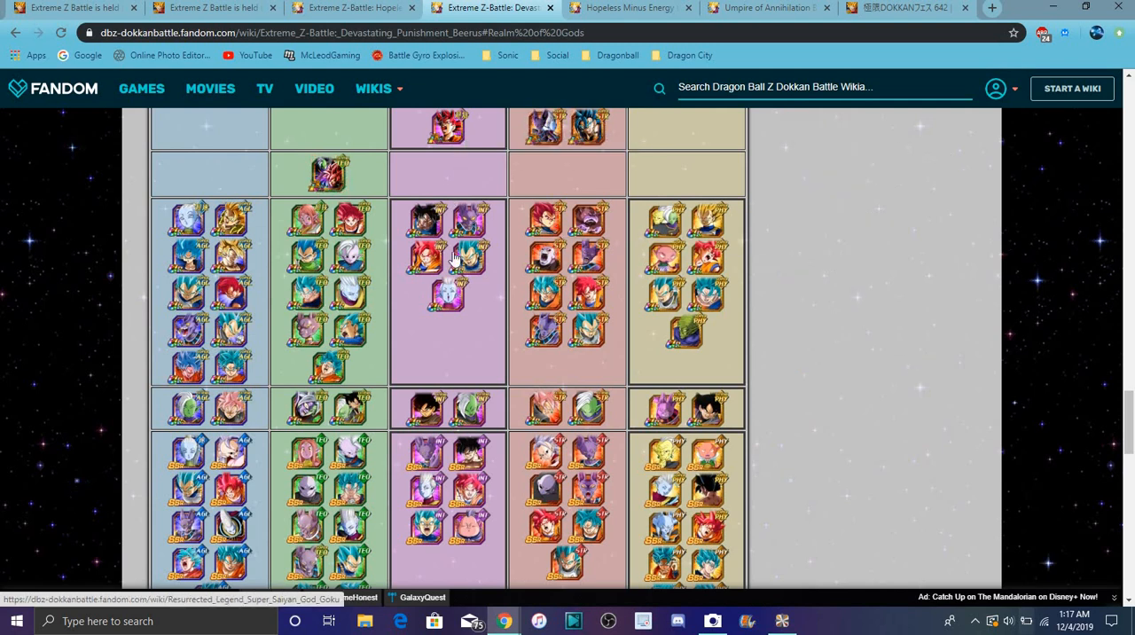
{"action": "mouse_move", "coordinate": [467, 254]}
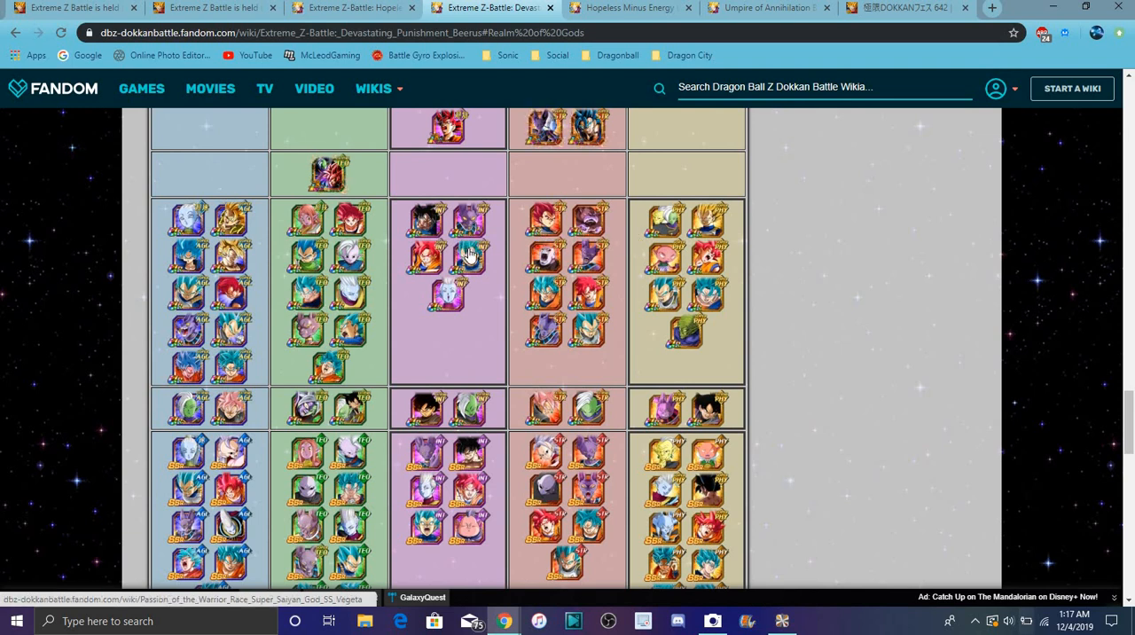
{"action": "mouse_move", "coordinate": [432, 266]}
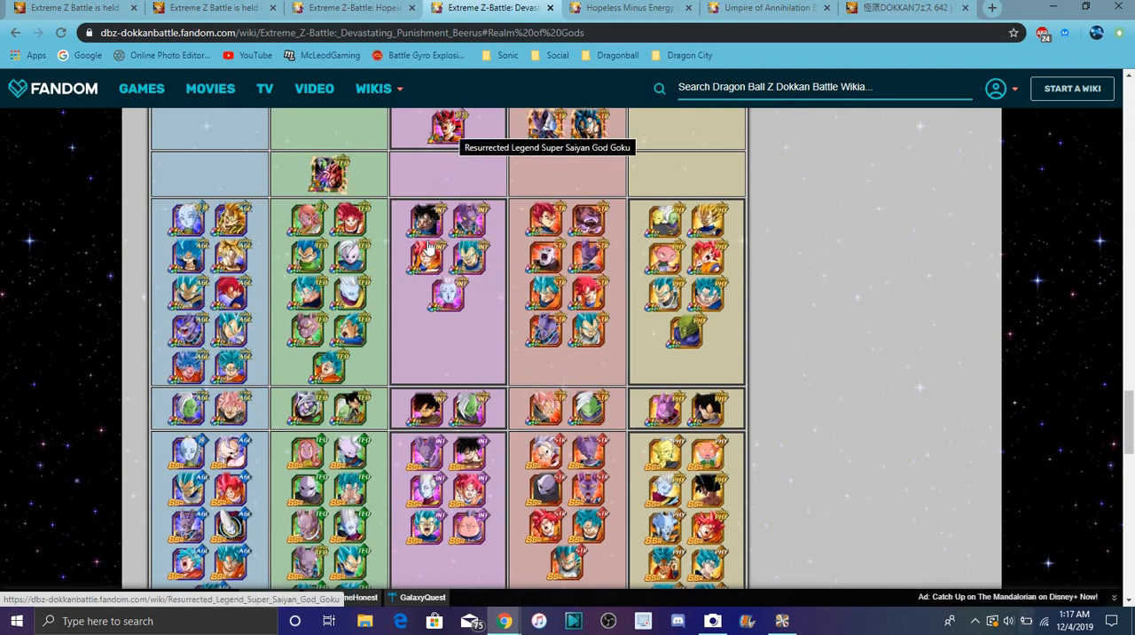
{"action": "mouse_move", "coordinate": [444, 401]}
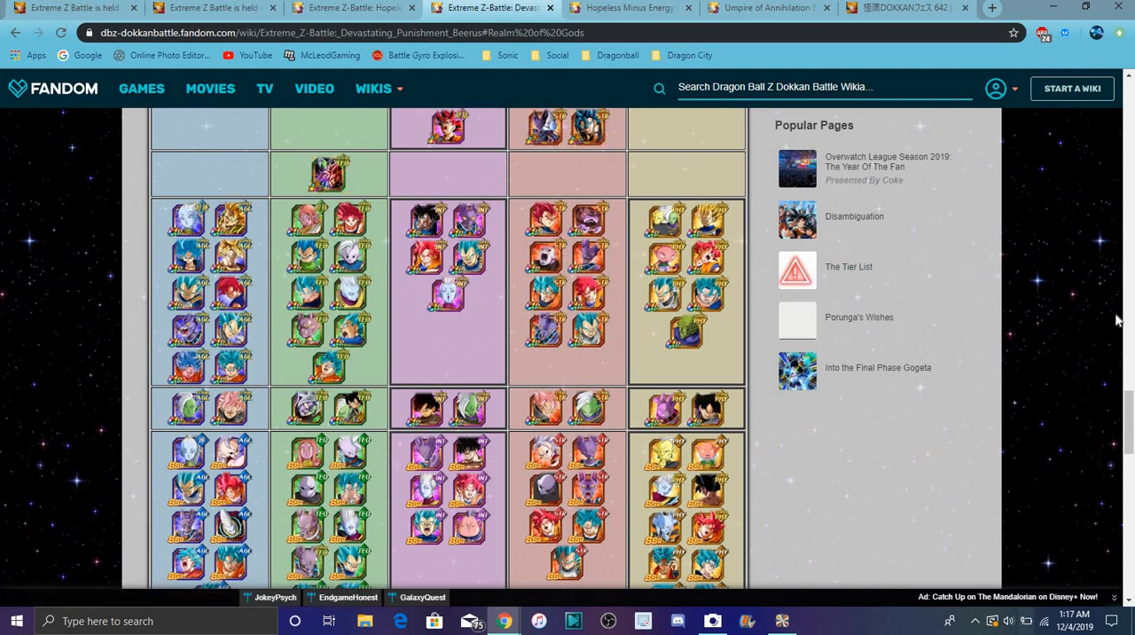
Step: Scroll through the Realm of Gods unit grid on the Beerus page
{"action": "scroll", "scroll_direction": "down", "scroll_amount": 3}
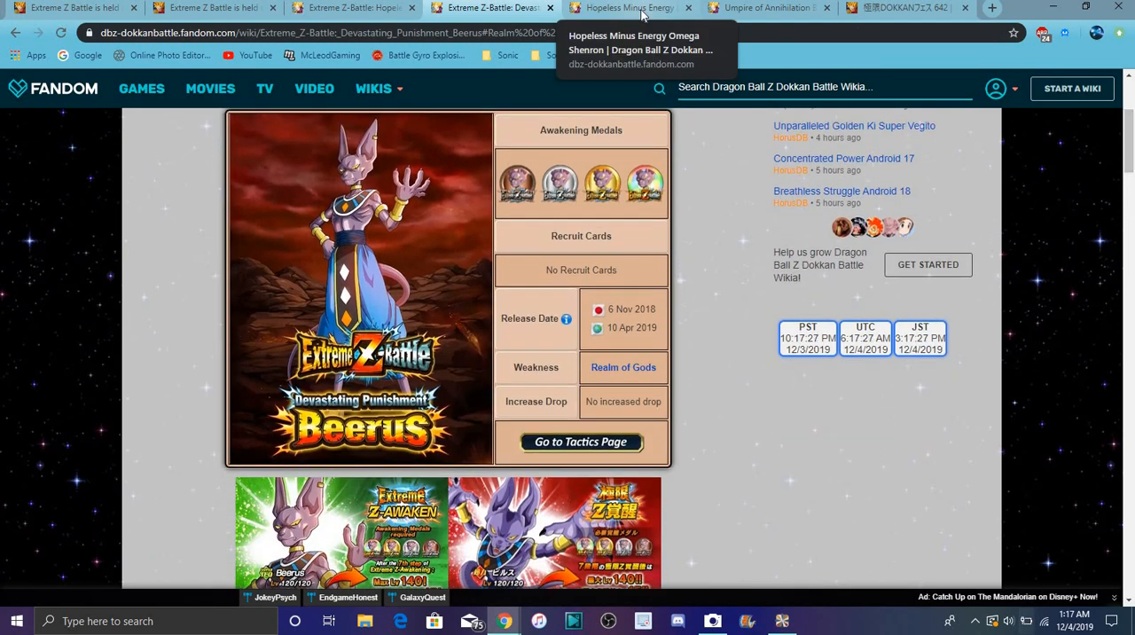
Step: Switch to the Hopeless Minus Energy Omega Shenron tab to view its Extreme Z-Awakened stats
{"action": "left_click", "coordinate": [629, 8]}
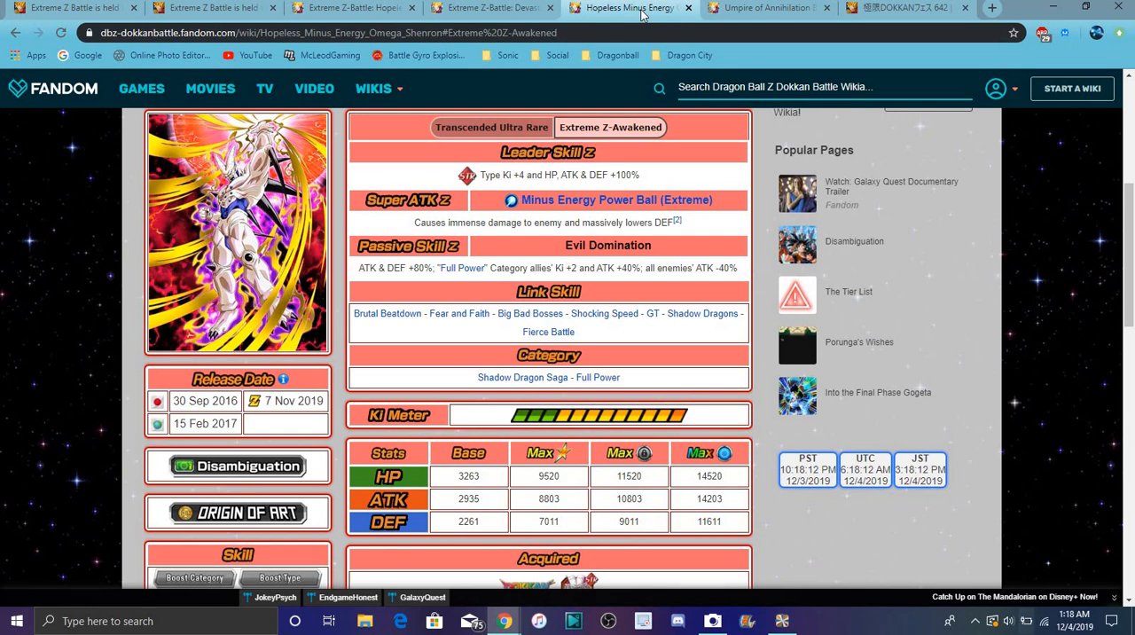
{"action": "mouse_move", "coordinate": [767, 7]}
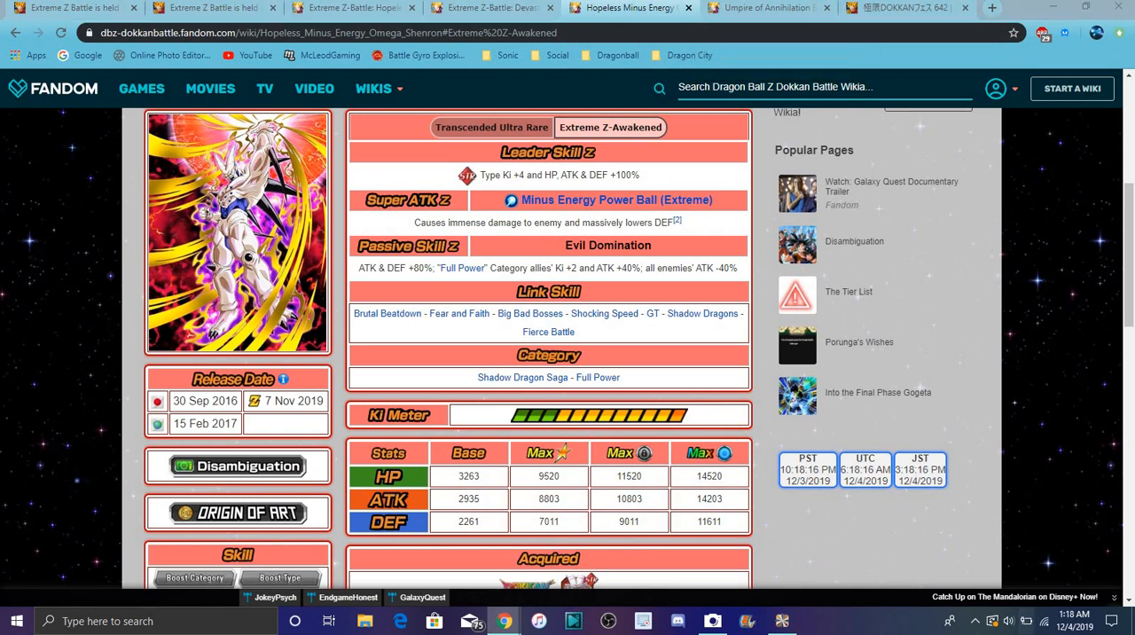
Step: Read Umpire of Annihilation Beerus's Extreme Z-Awakened details, then open the DOKKAN Festival 642 summon page
{"action": "left_click", "coordinate": [767, 7]}
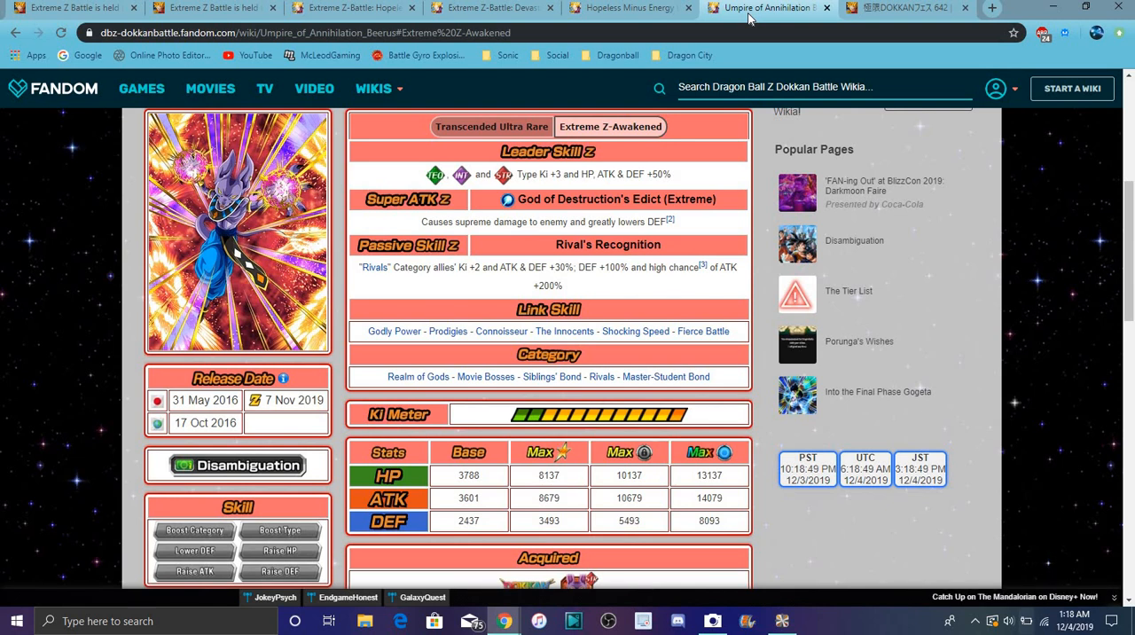
{"action": "mouse_move", "coordinate": [750, 18]}
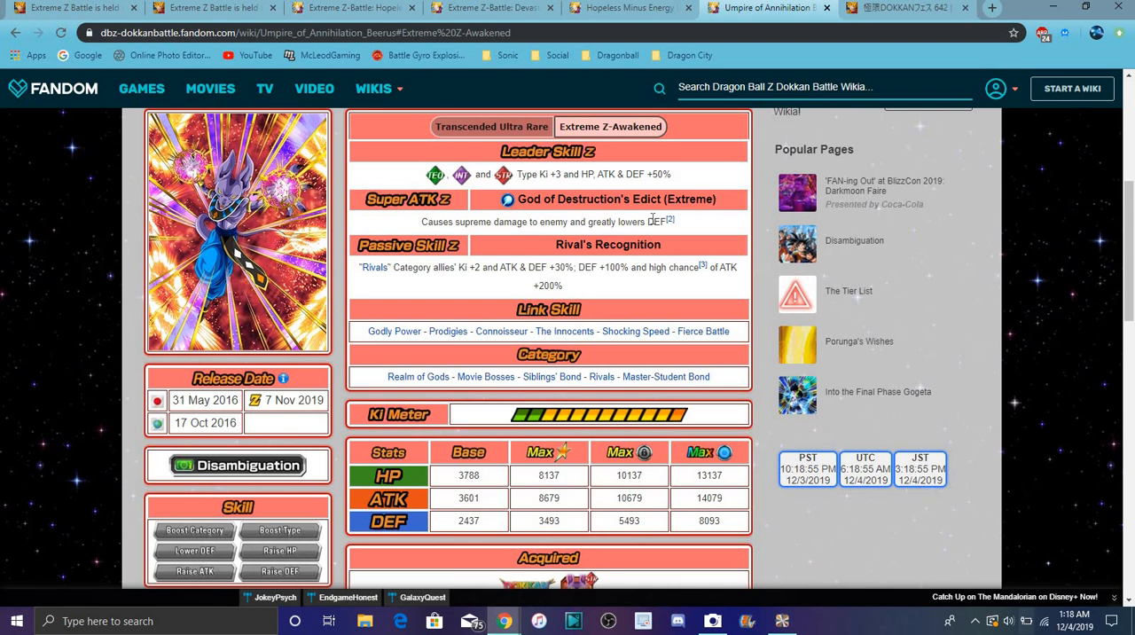
{"action": "left_click_drag", "start_coordinate": [576, 267], "coordinate": [575, 286]}
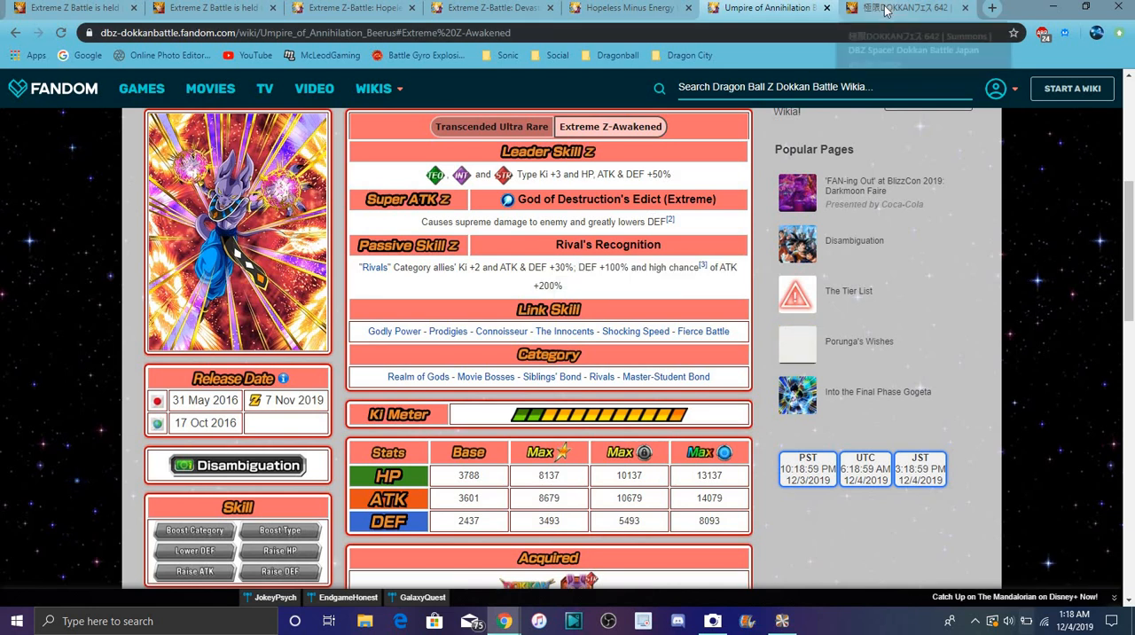
{"action": "left_click", "coordinate": [905, 8]}
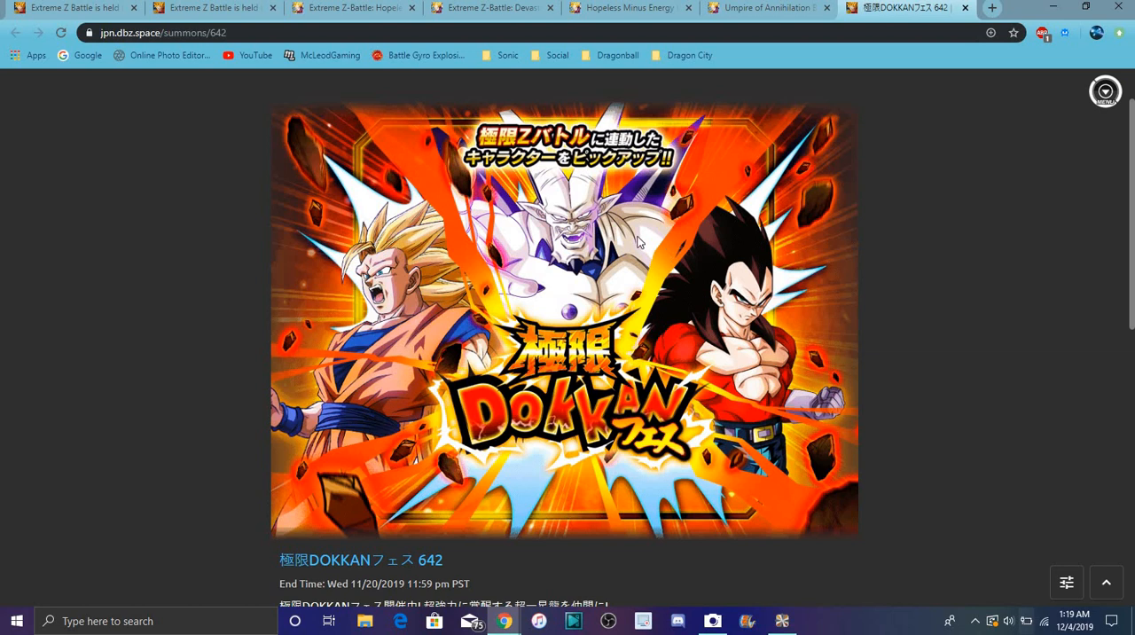
{"action": "mouse_move", "coordinate": [400, 270]}
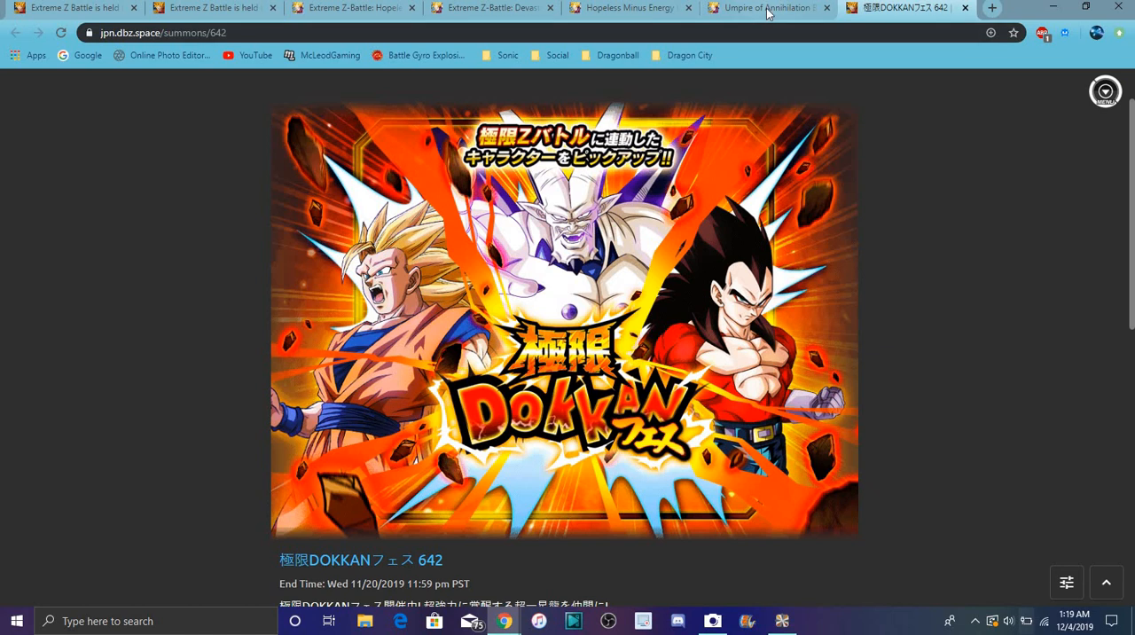
Step: Glance at the Extreme Z battle announcement, then return to the Omega Shenron unit page
{"action": "left_click", "coordinate": [628, 7]}
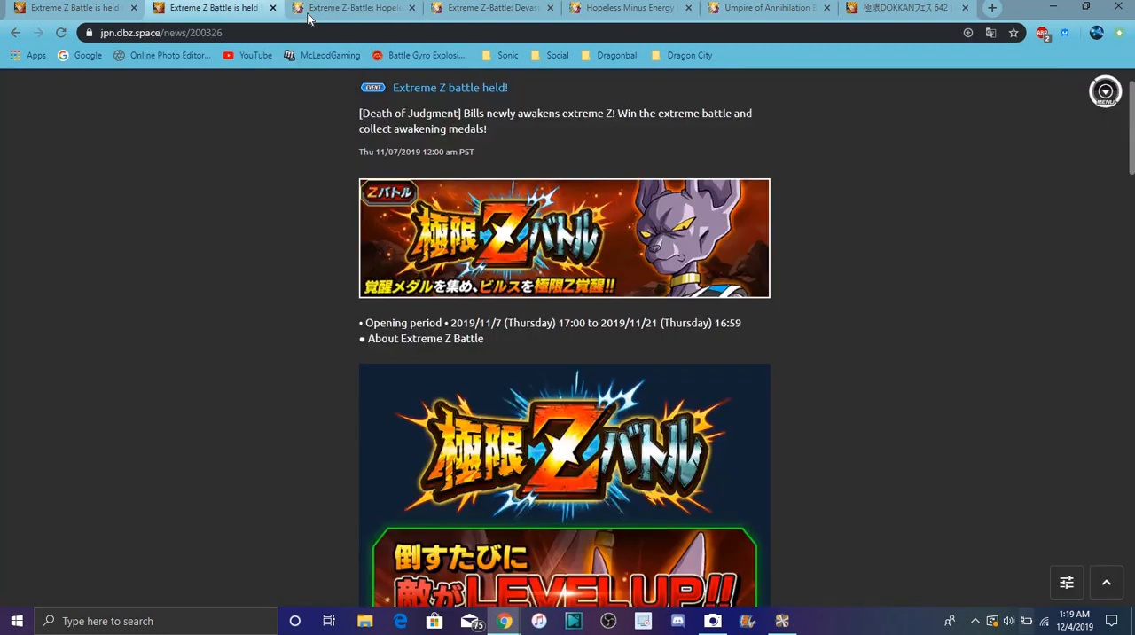
{"action": "left_click", "coordinate": [351, 8]}
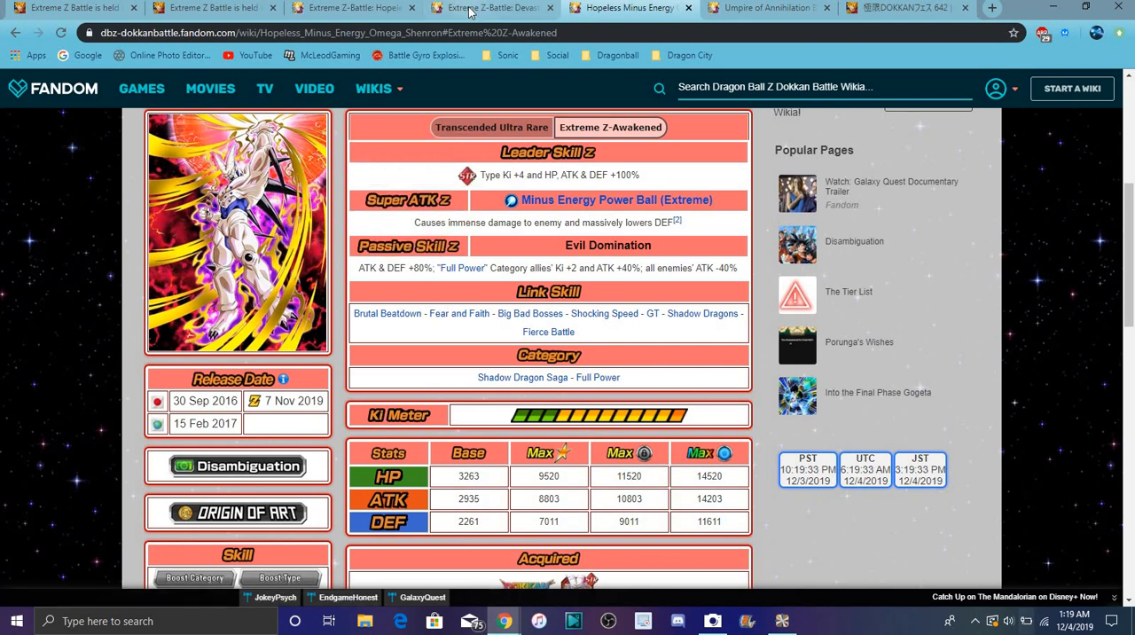
{"action": "left_click", "coordinate": [491, 8]}
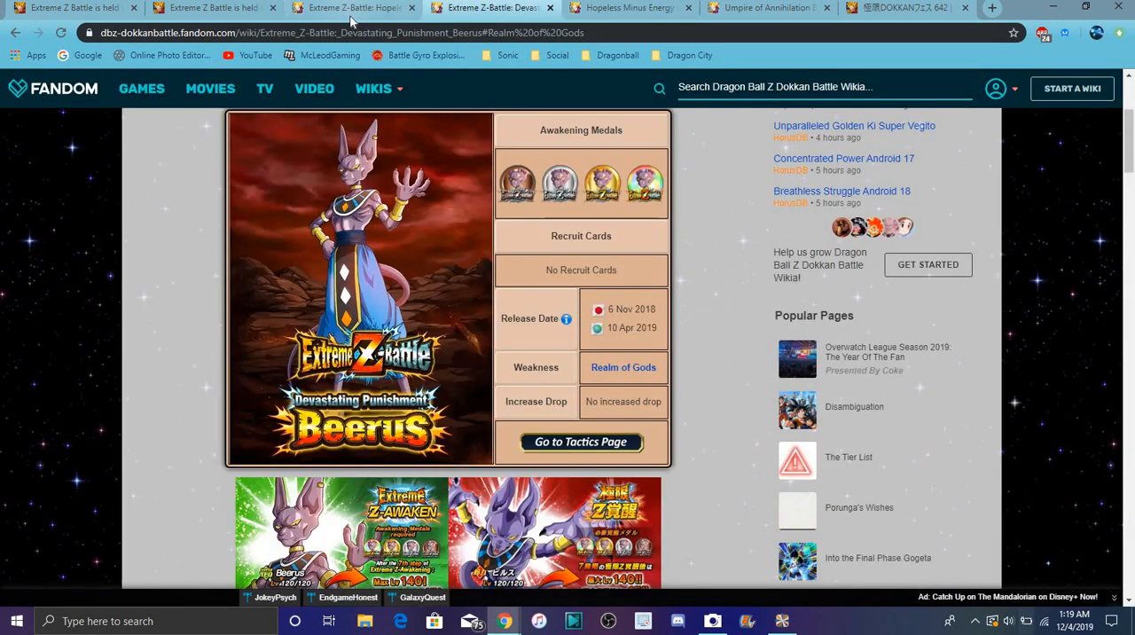
{"action": "left_click", "coordinate": [630, 8]}
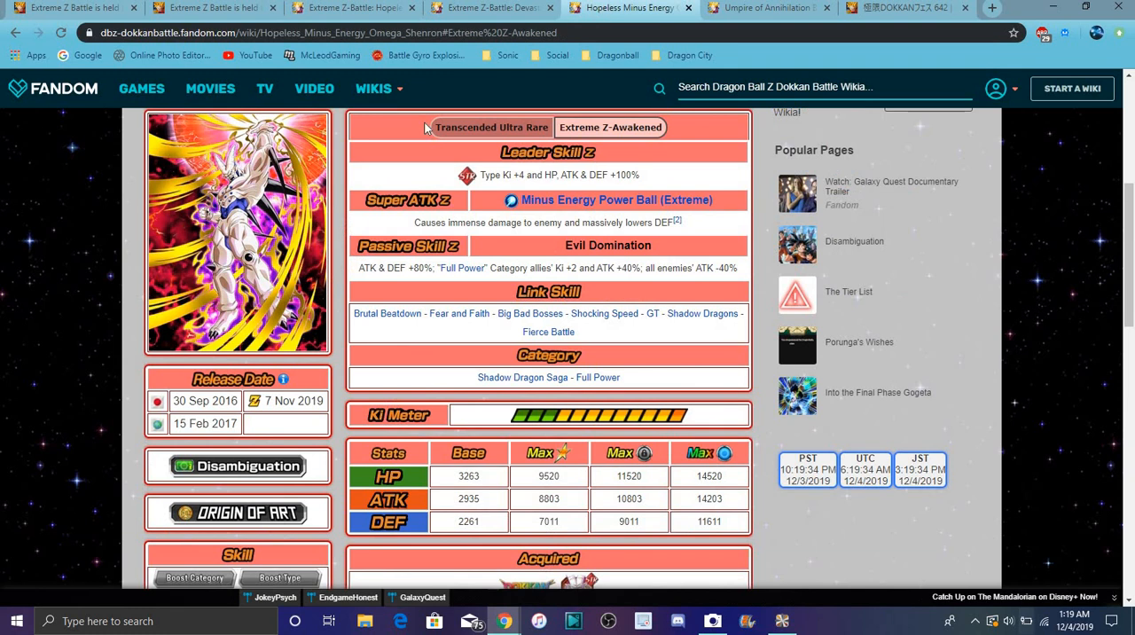
{"action": "mouse_move", "coordinate": [450, 158]}
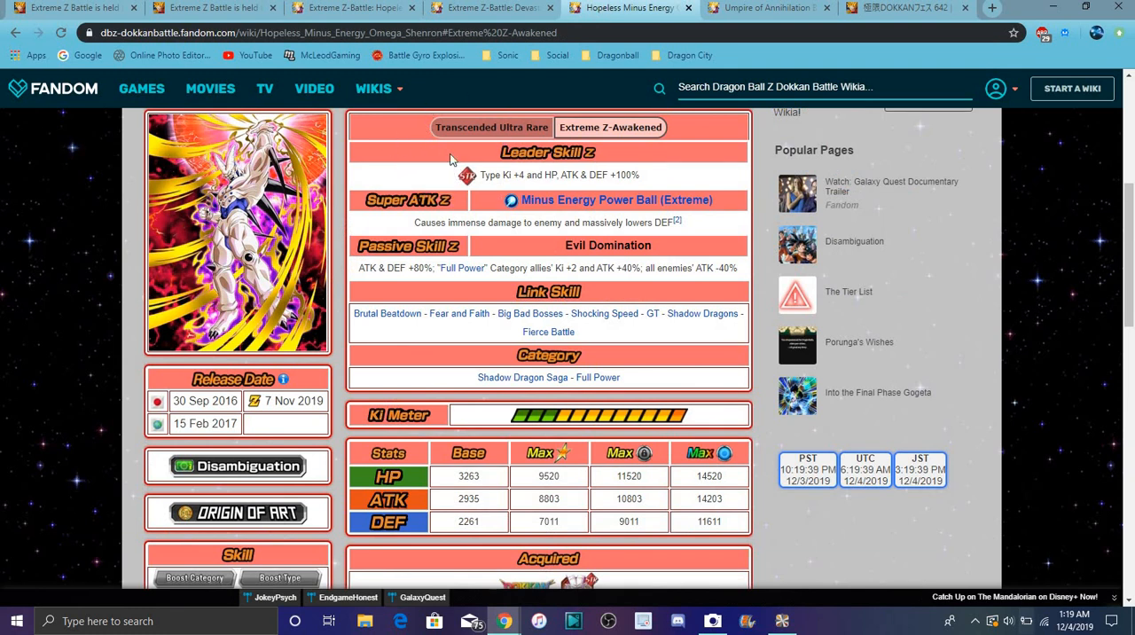
{"action": "mouse_move", "coordinate": [498, 148]}
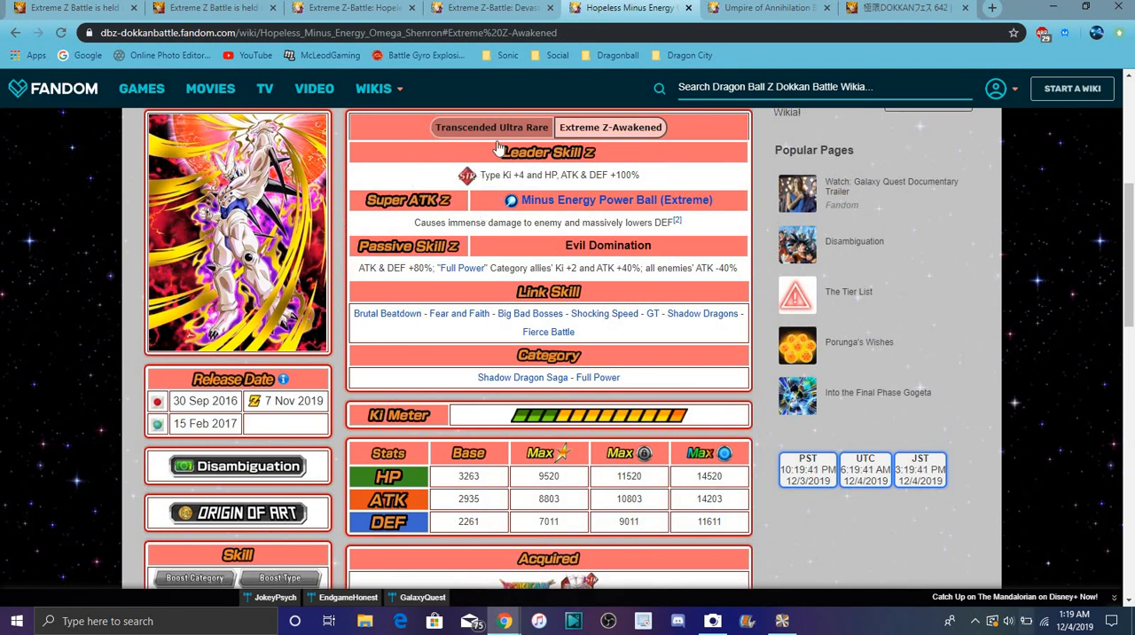
{"action": "mouse_move", "coordinate": [302, 142]}
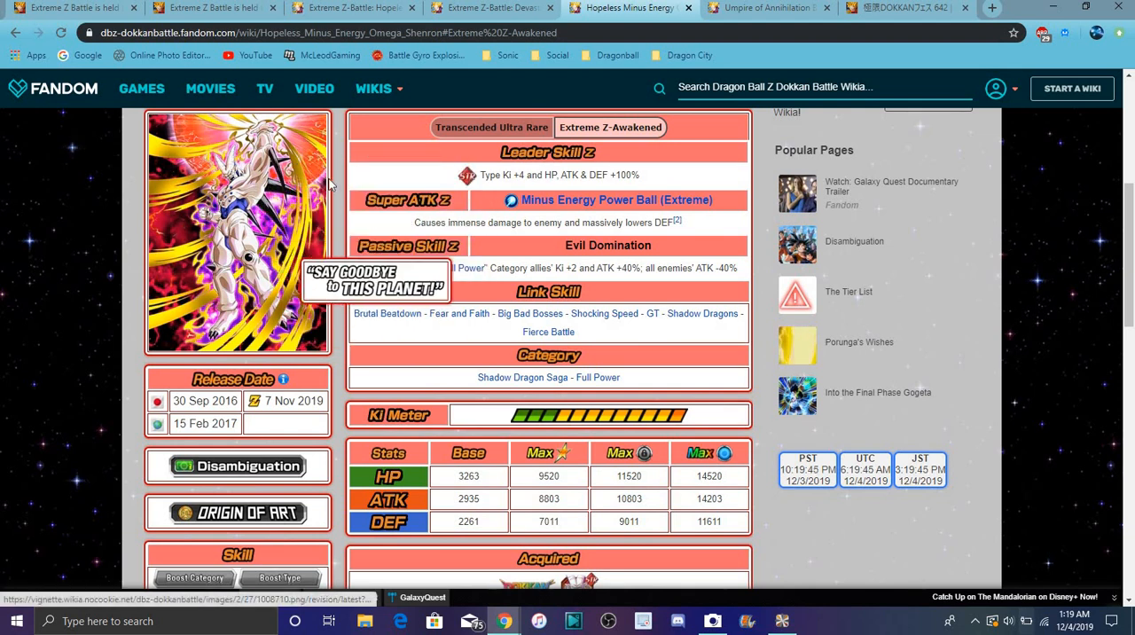
{"action": "left_click", "coordinate": [353, 8]}
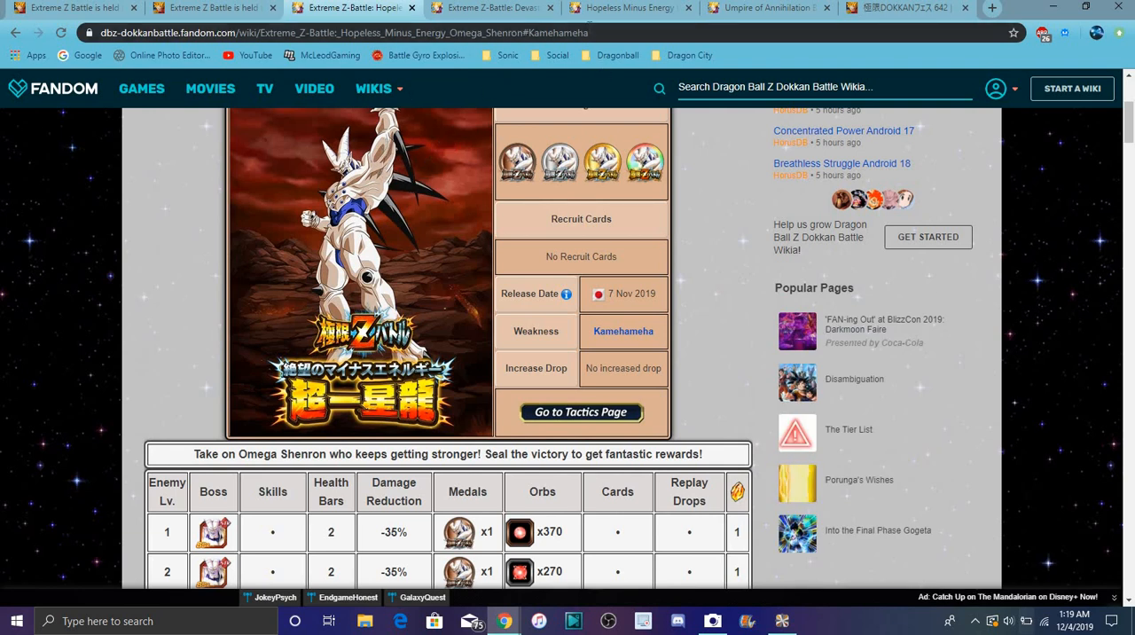
{"action": "mouse_move", "coordinate": [630, 7]}
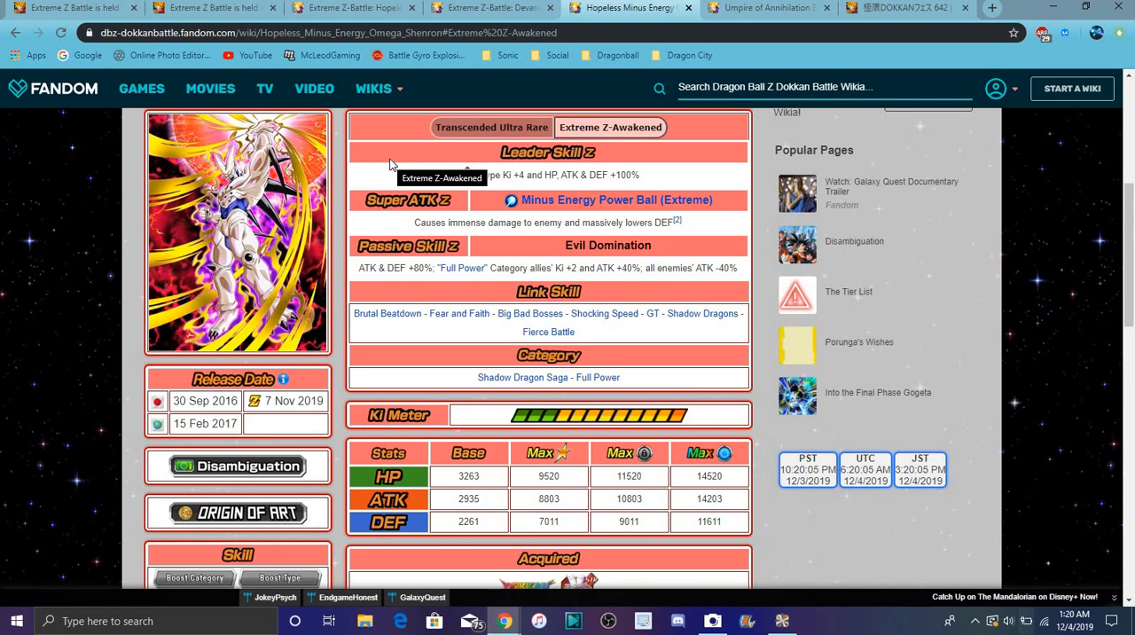
{"action": "mouse_move", "coordinate": [104, 165]}
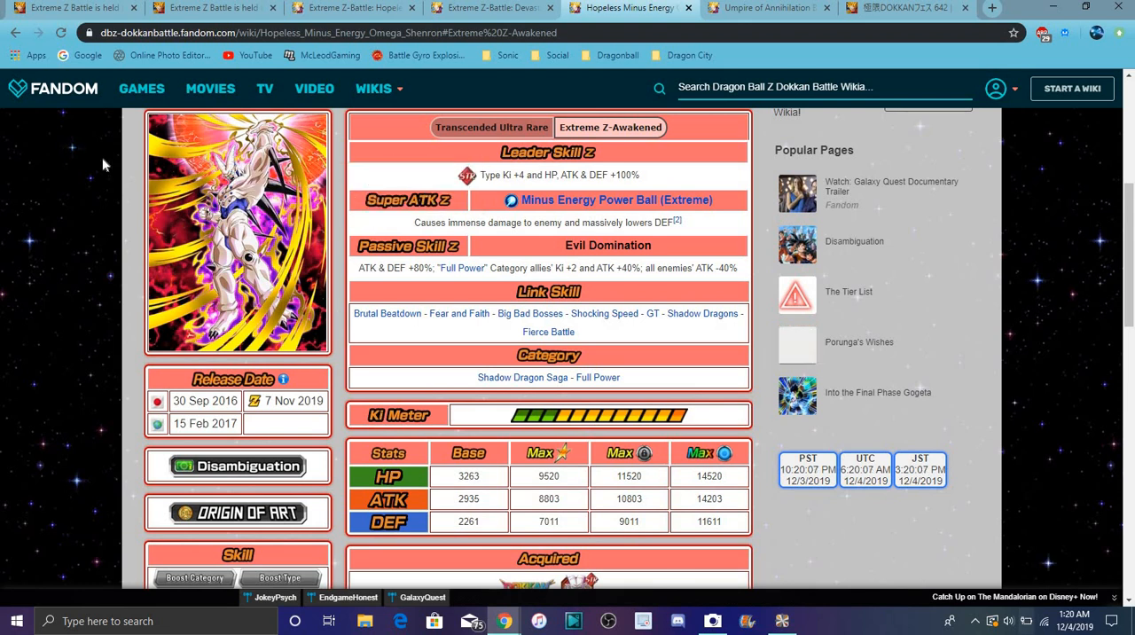